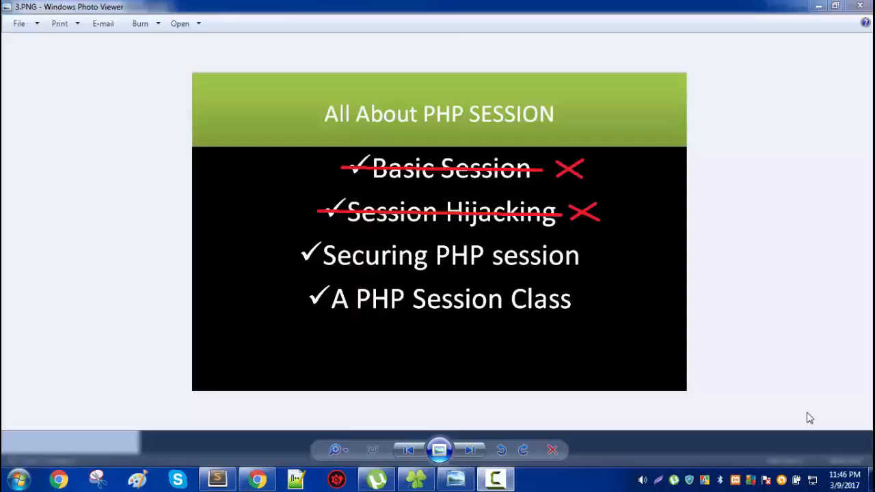
mouse_move(662, 377)
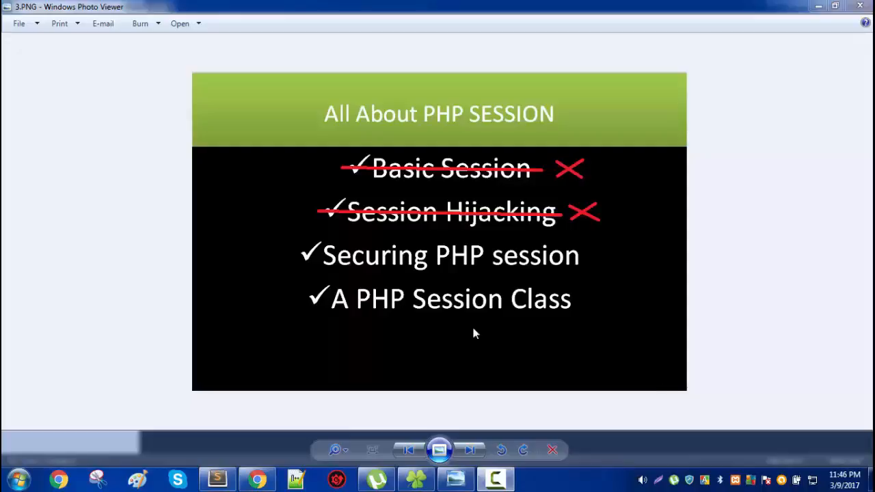
mouse_move(325, 346)
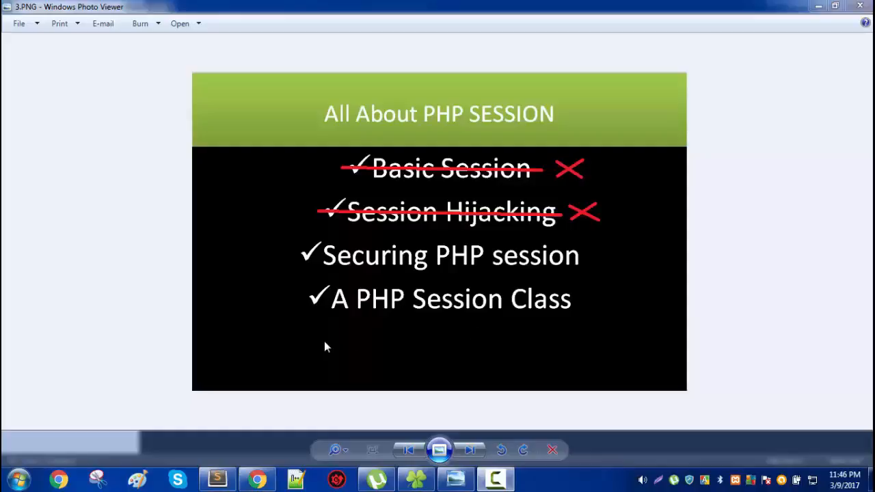
Create set.php in the ses project folder with empty <?php ?> tags.
left_click(217, 479)
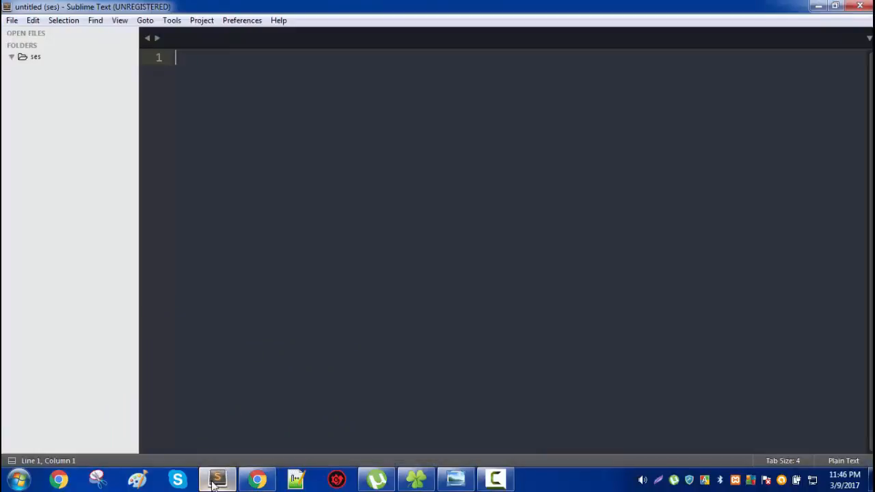
right_click(35, 57)
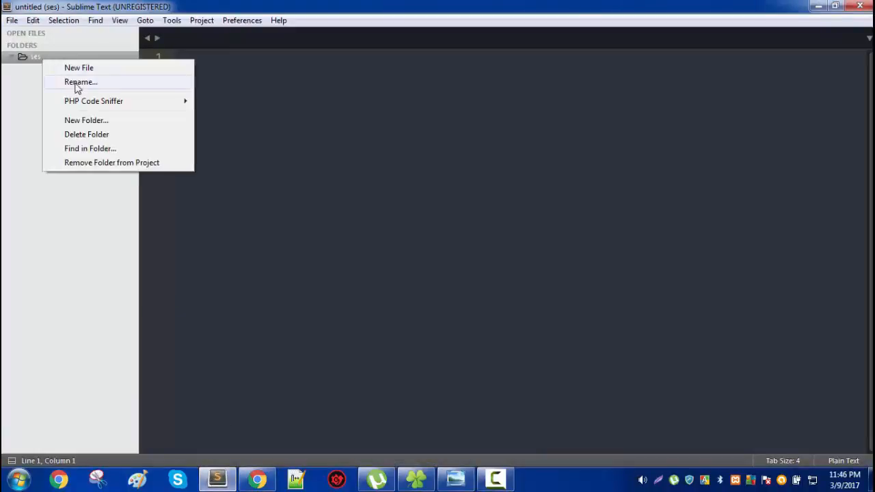
left_click(79, 67)
type("set.")
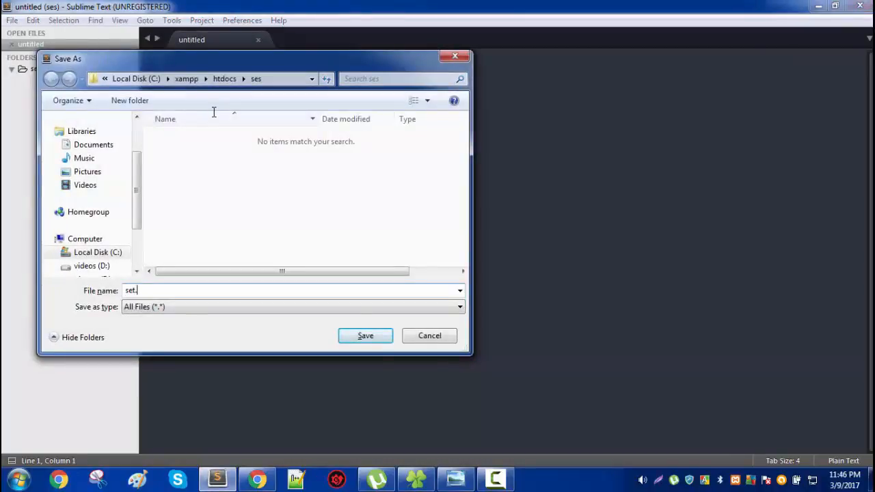
left_click(366, 335)
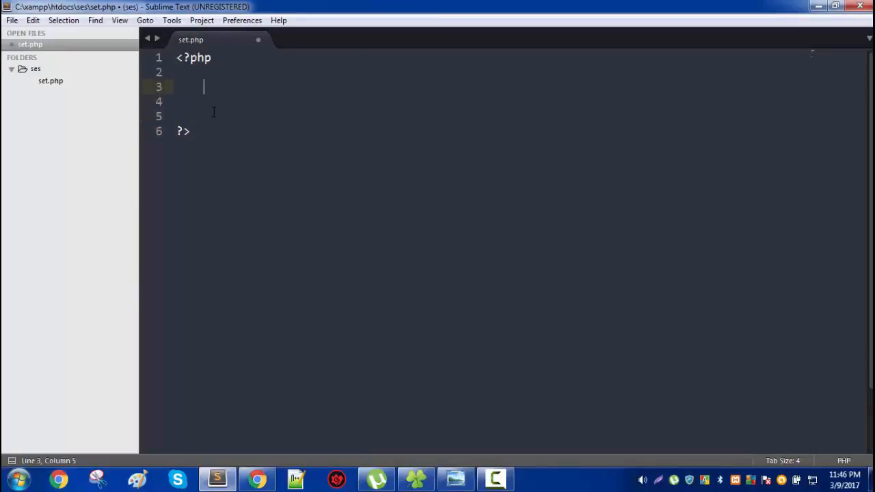
Write session_start(), $_SESSION['user']=23 and echo "session started" into set.php.
type("session_start(")
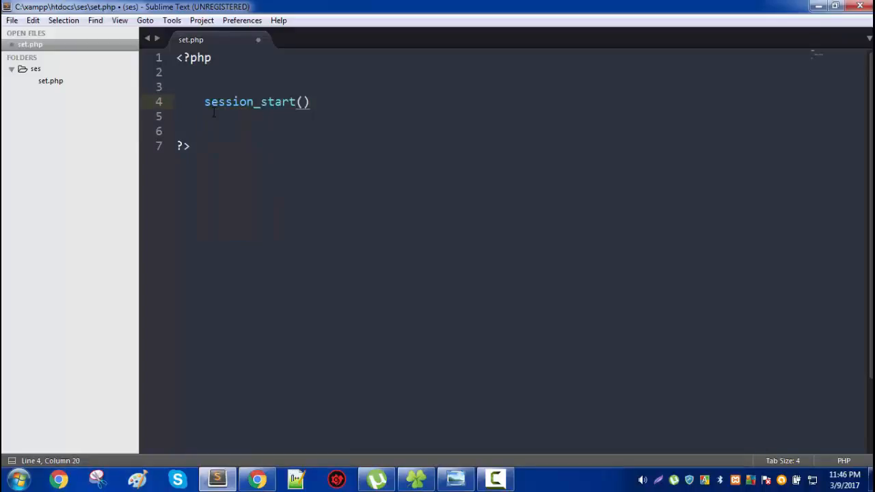
type(";")
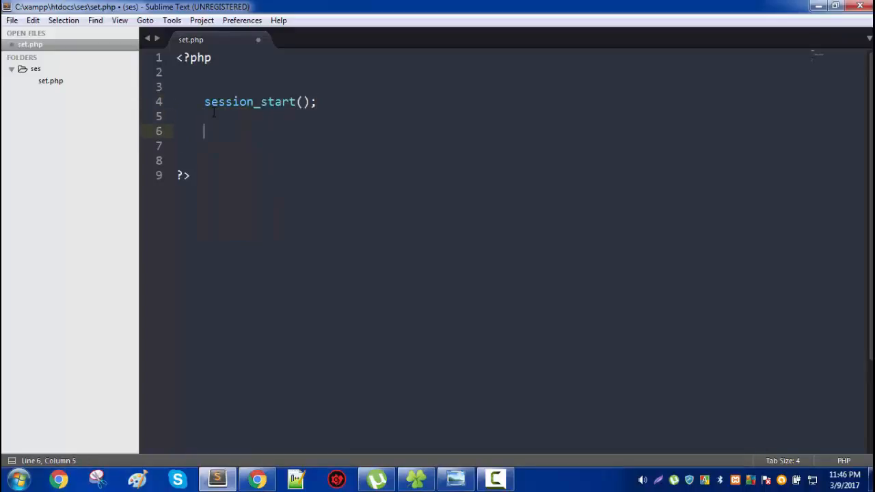
type("$")
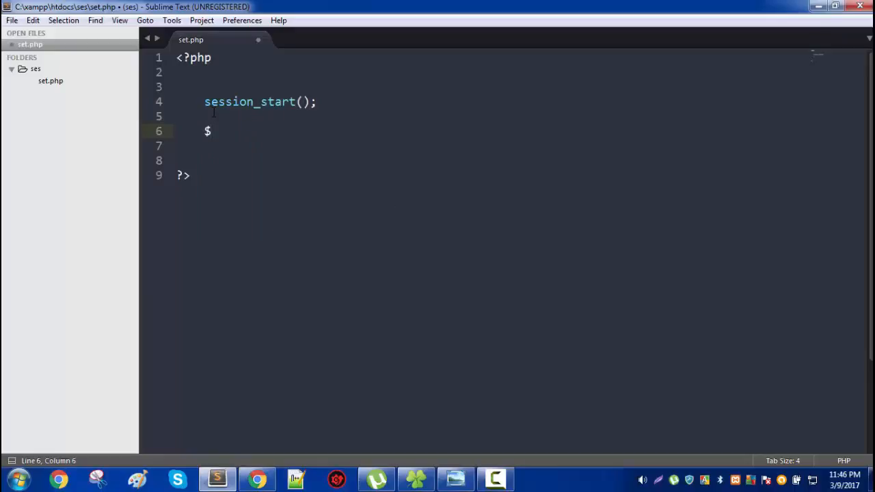
type("_SESSION")
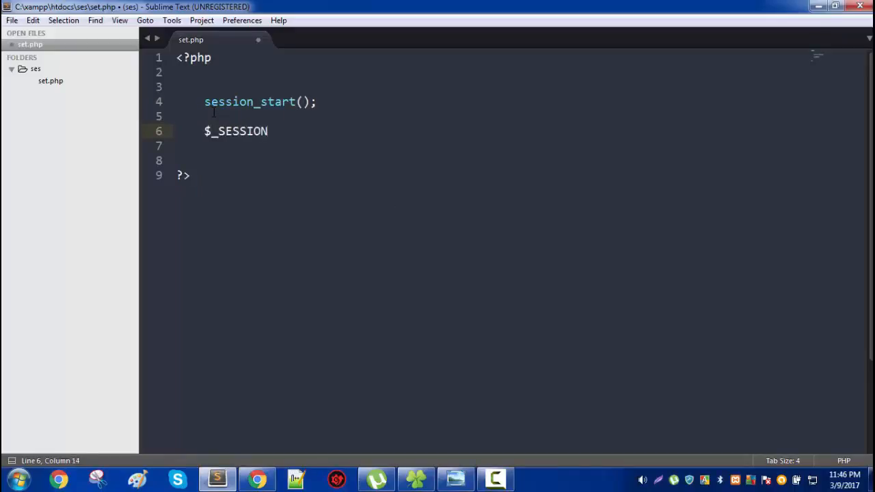
type("['user']")
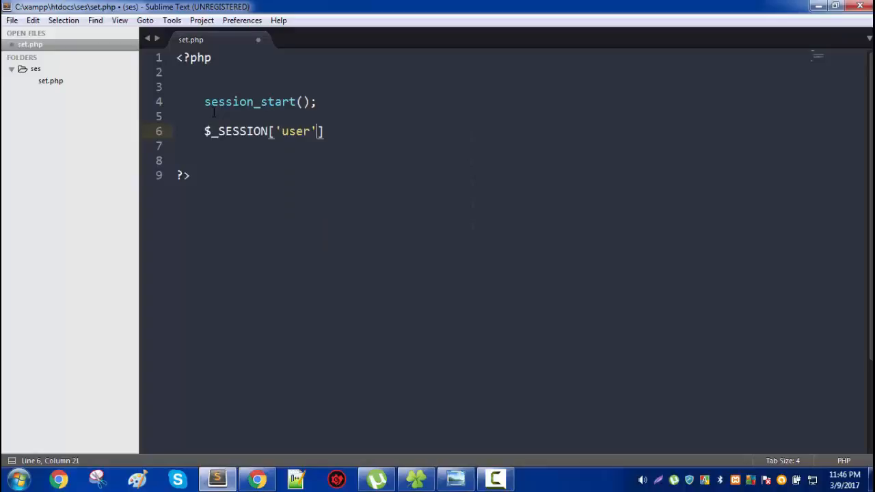
type("=23;")
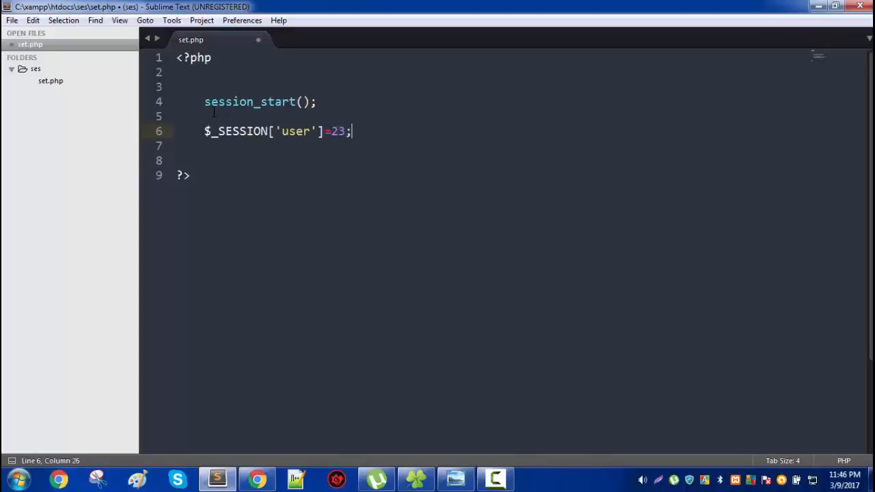
key("Return")
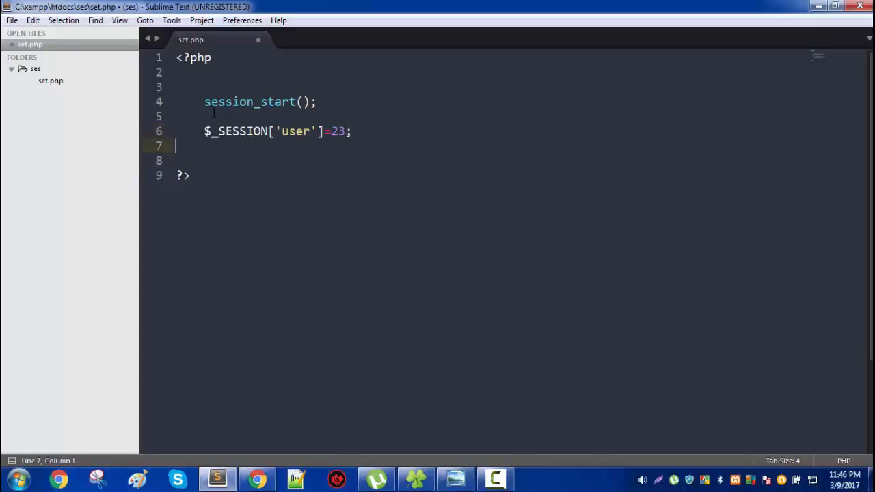
type("echo \"ses\";")
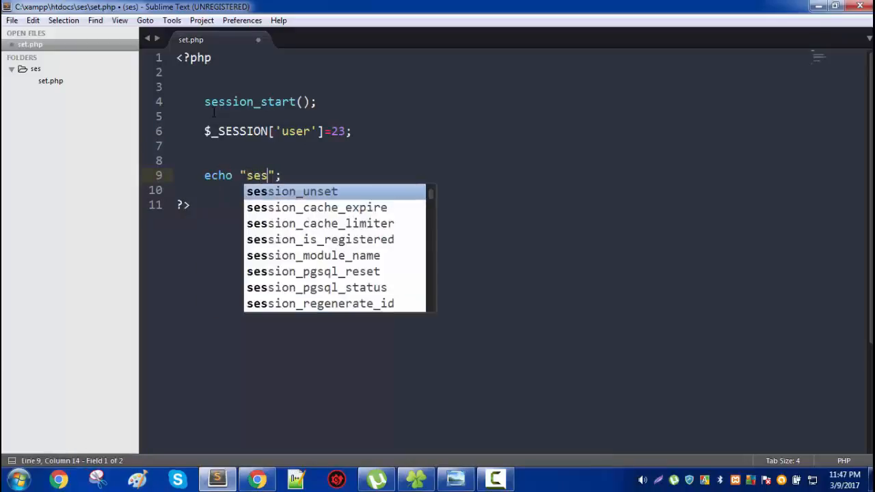
type("sion start")
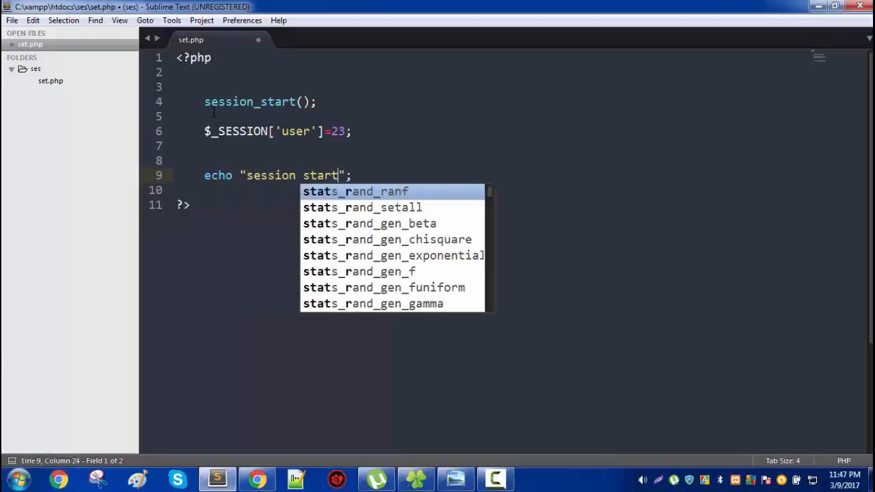
type("ed")
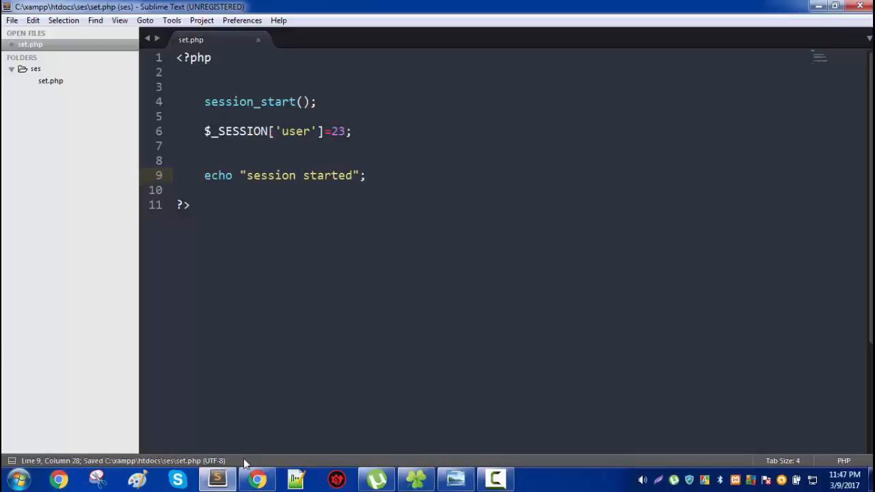
Load localhost/ses/set.php in Chrome, fixing the autocompleted phpmyadmin address.
left_click(257, 479)
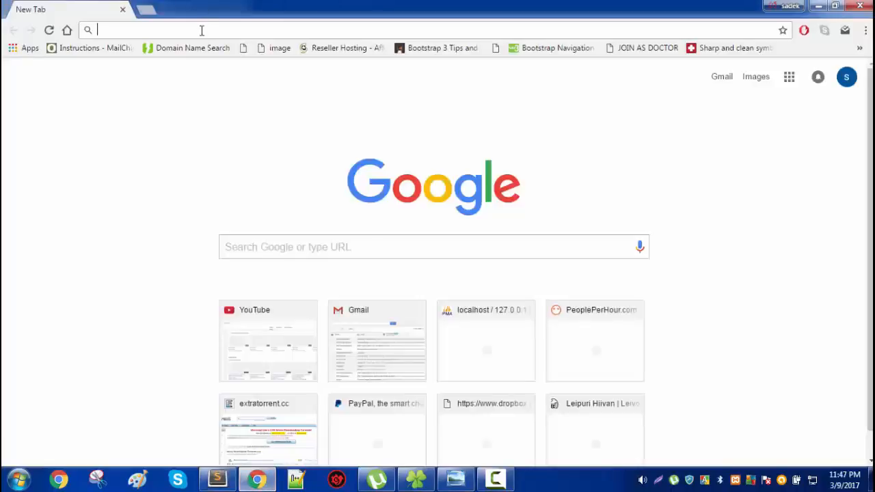
type("localhost/phpmyadmin")
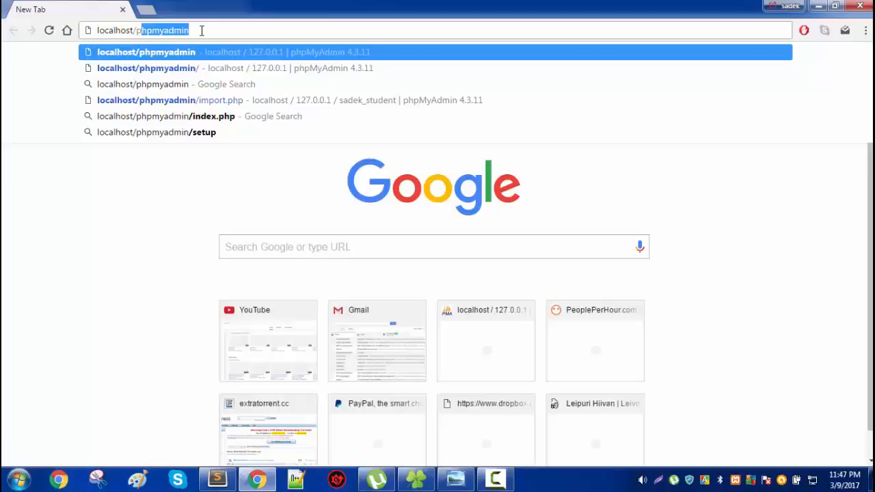
key("Backspace")
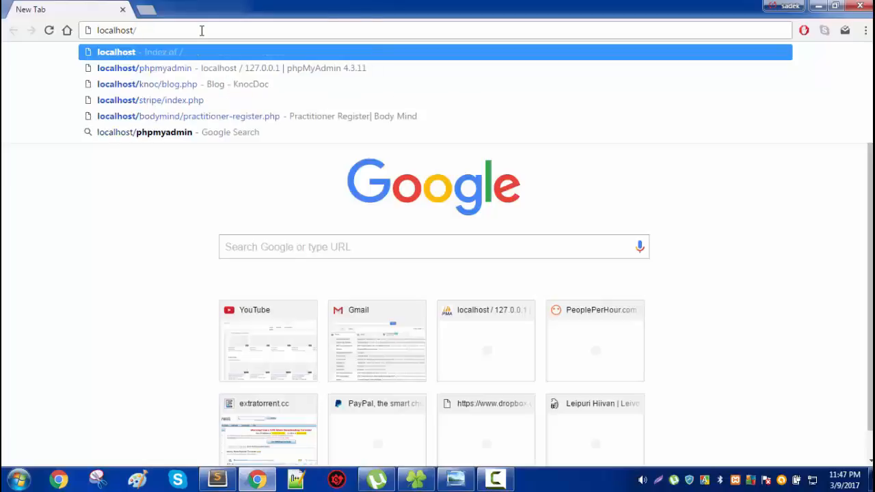
type("ses/set.php")
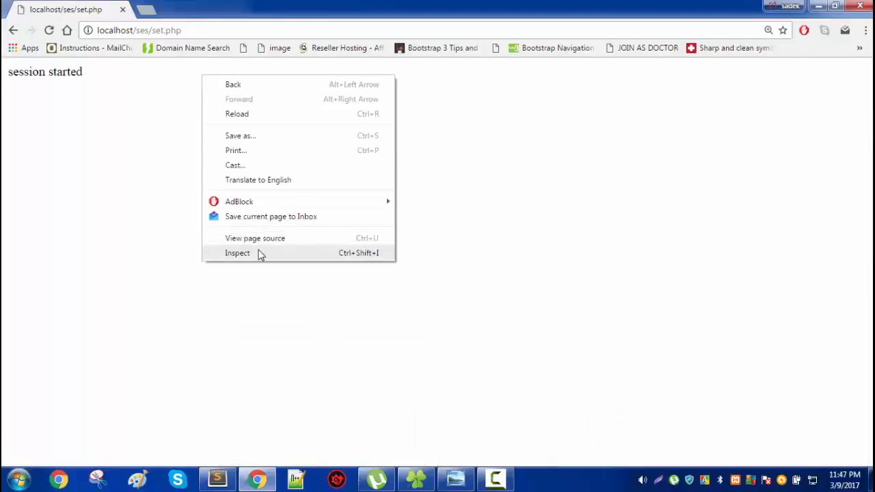
Open DevTools localhost cookies, showing PHPSESSID with empty HTTP and Secure columns.
left_click(237, 253)
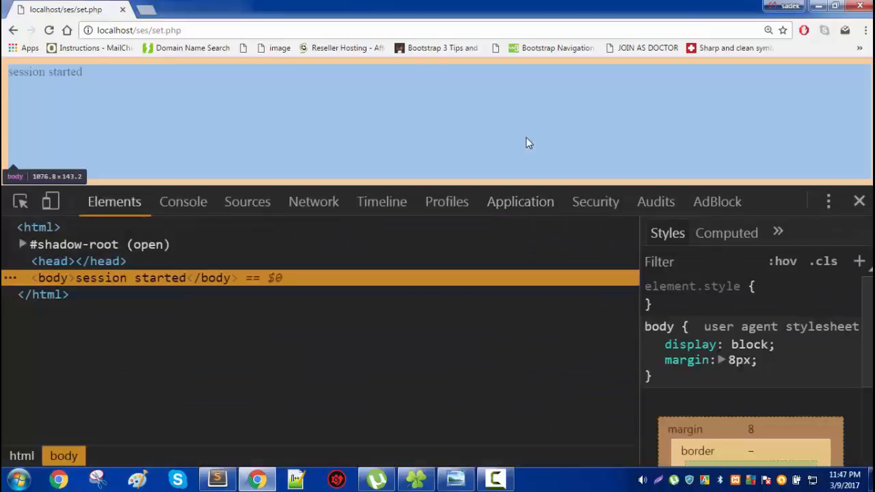
left_click(520, 202)
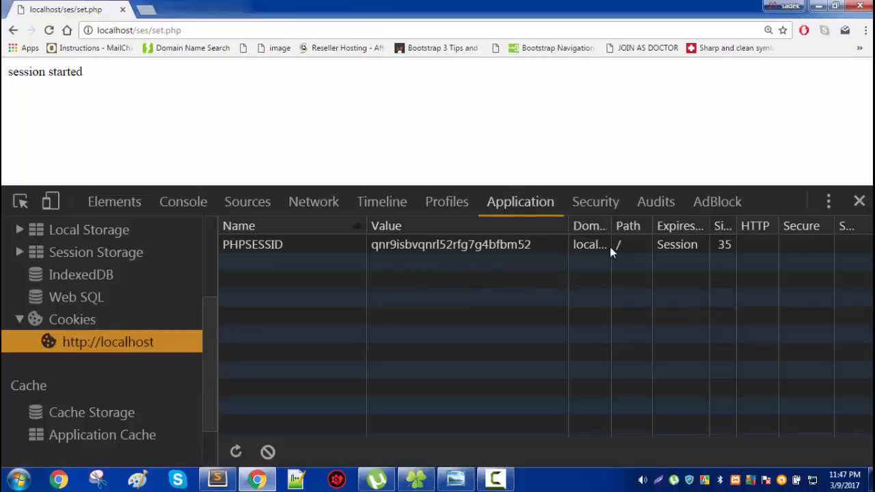
mouse_move(764, 247)
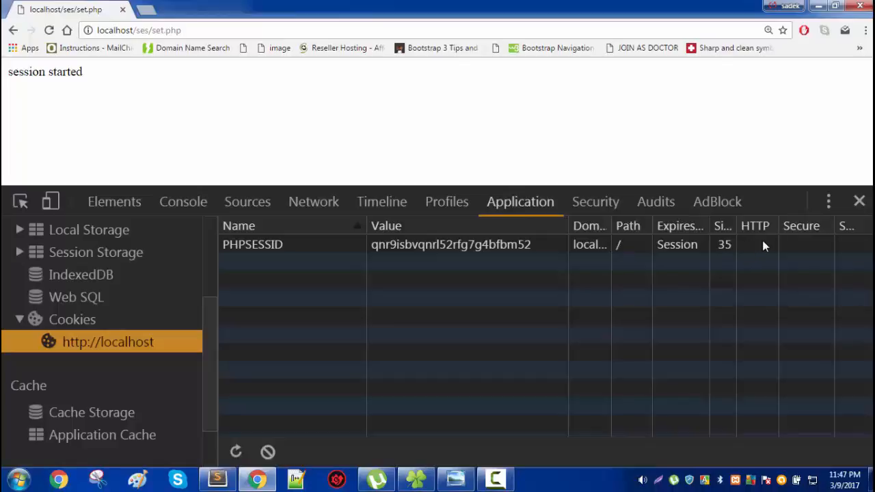
mouse_move(790, 253)
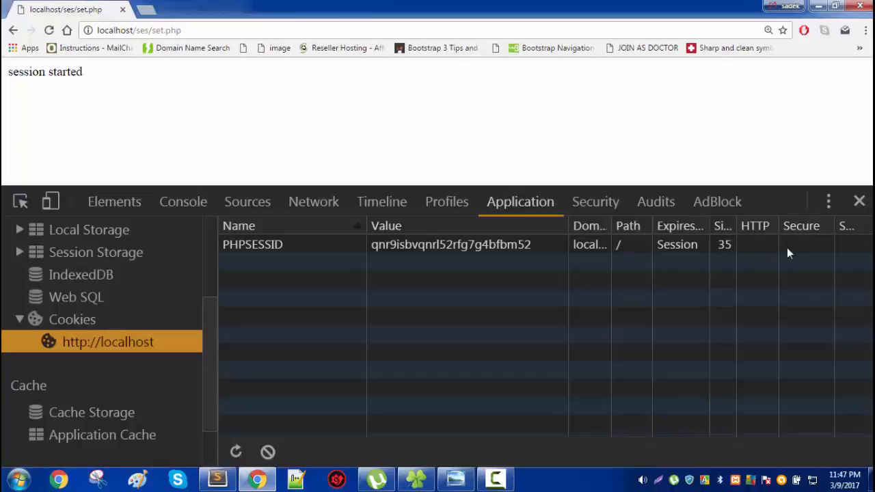
mouse_move(763, 255)
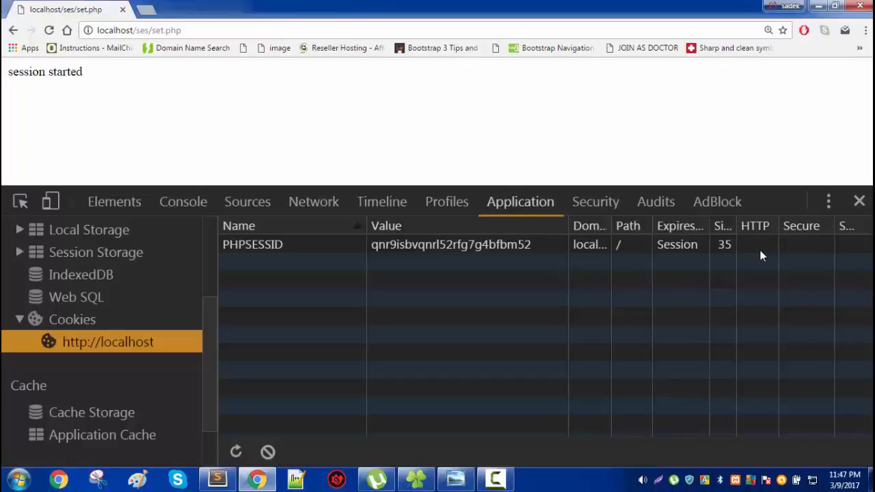
mouse_move(790, 257)
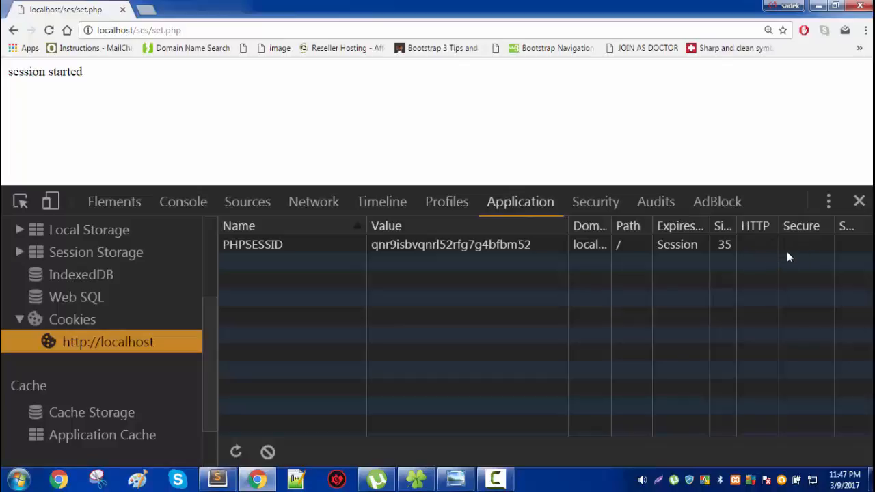
mouse_move(757, 246)
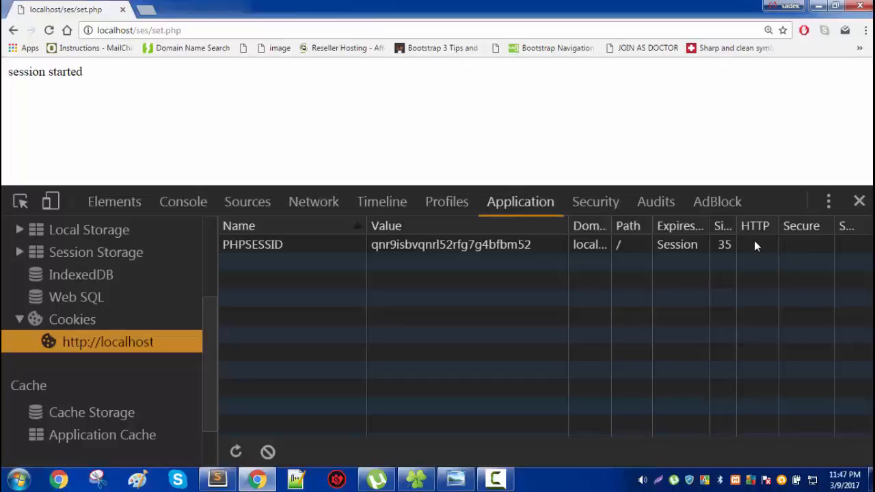
mouse_move(489, 264)
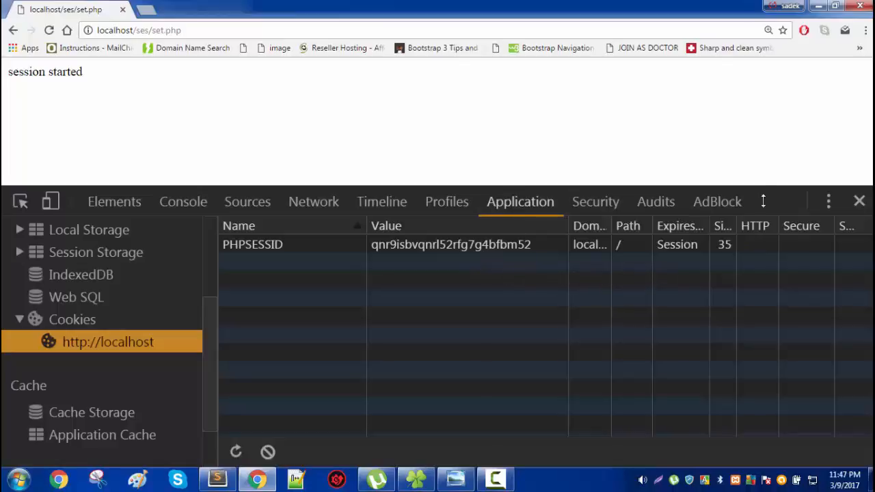
mouse_move(749, 288)
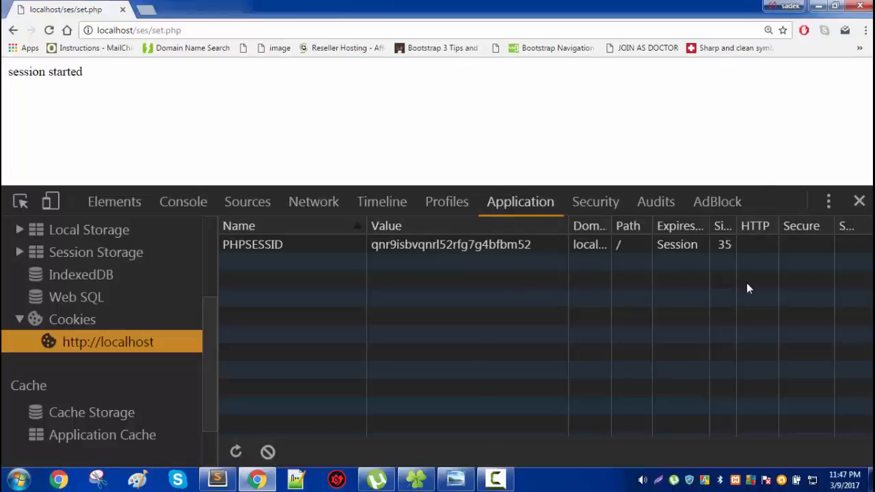
mouse_move(828, 241)
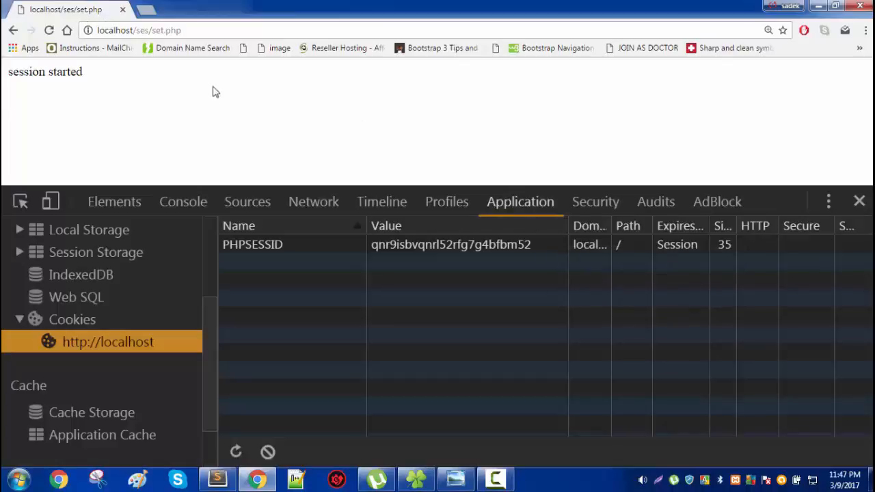
mouse_move(222, 97)
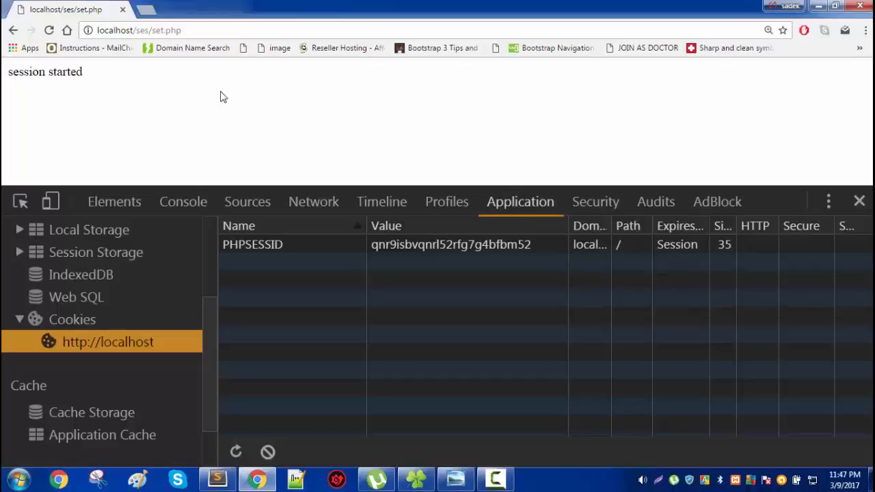
Replace the session code with a sessionStart function taking lifetime, path, domain, secure, httpOnly.
left_click(217, 479)
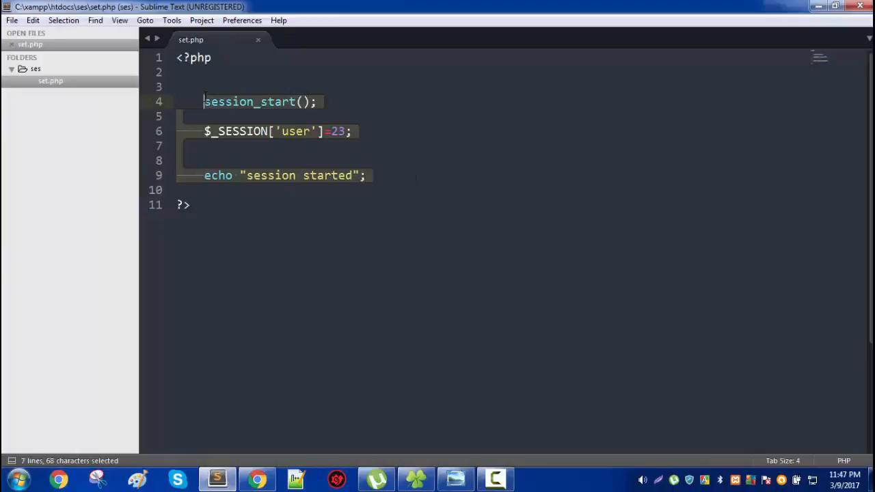
key("Delete")
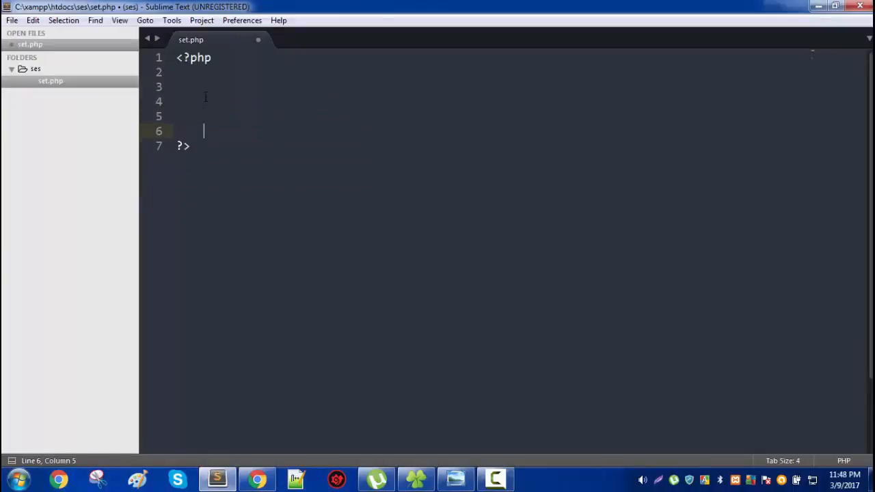
type("fcu")
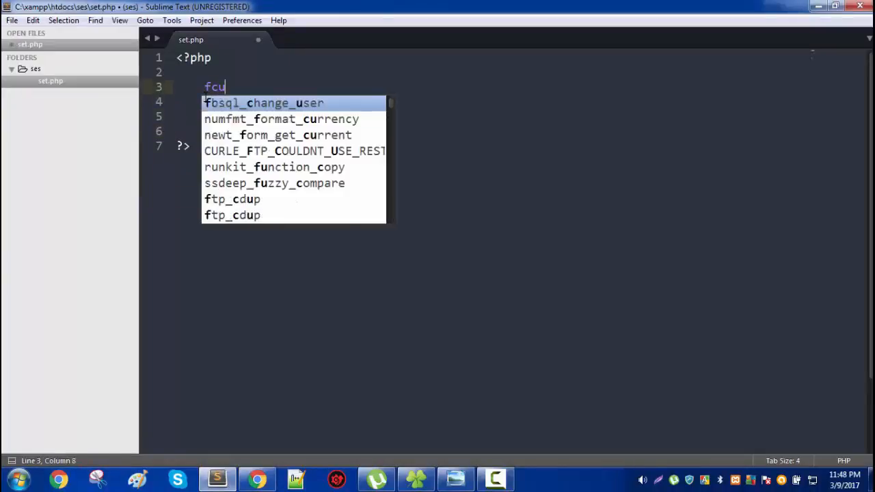
key("BackSpace")
type("unction")
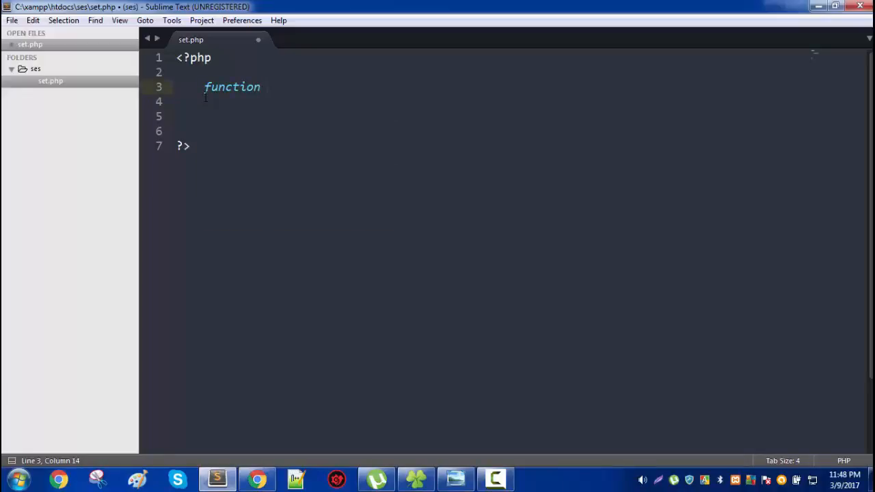
type("sess")
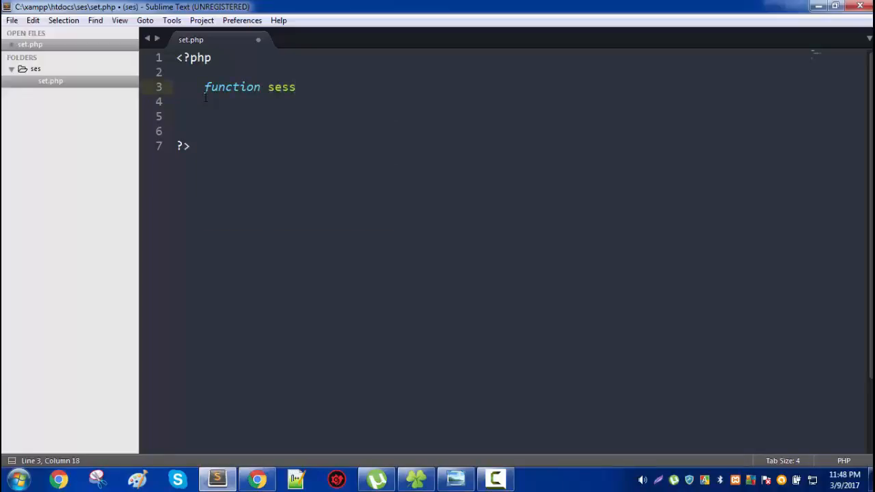
type("ionSt")
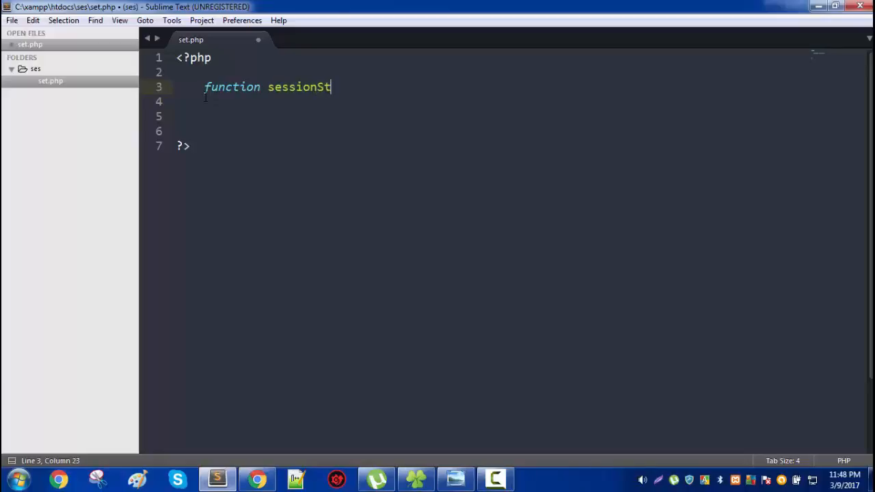
type("art()")
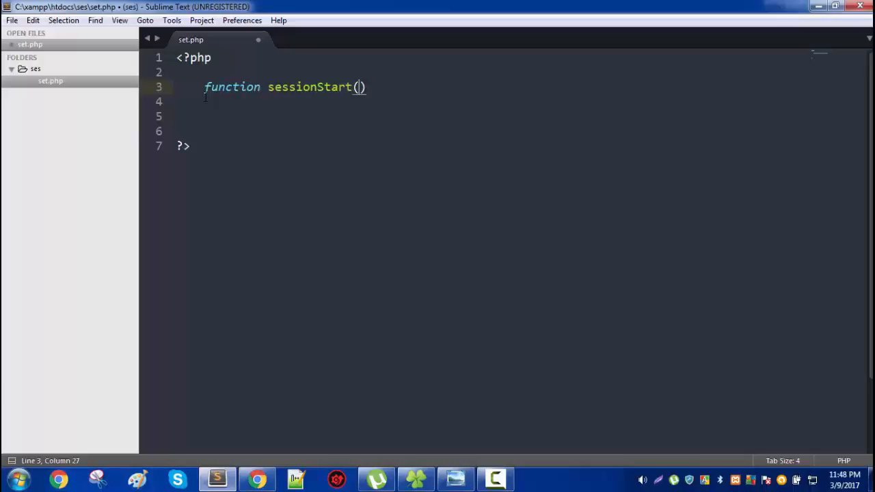
type("$p")
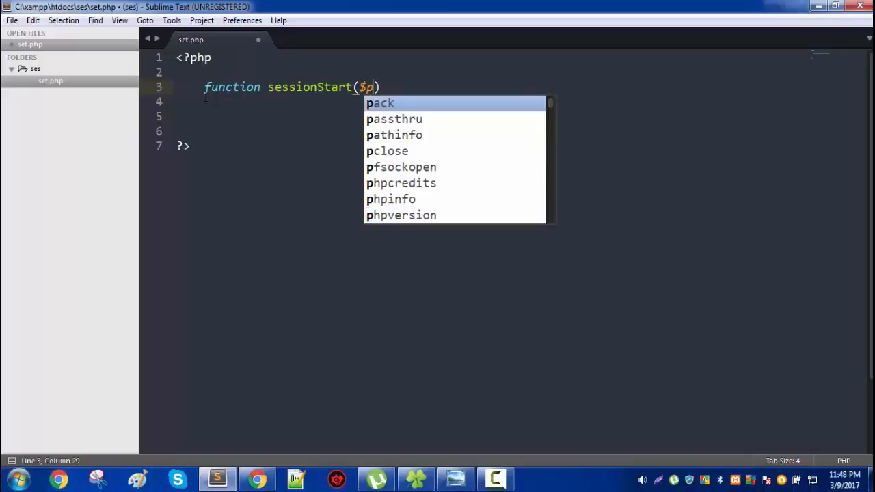
type("Life")
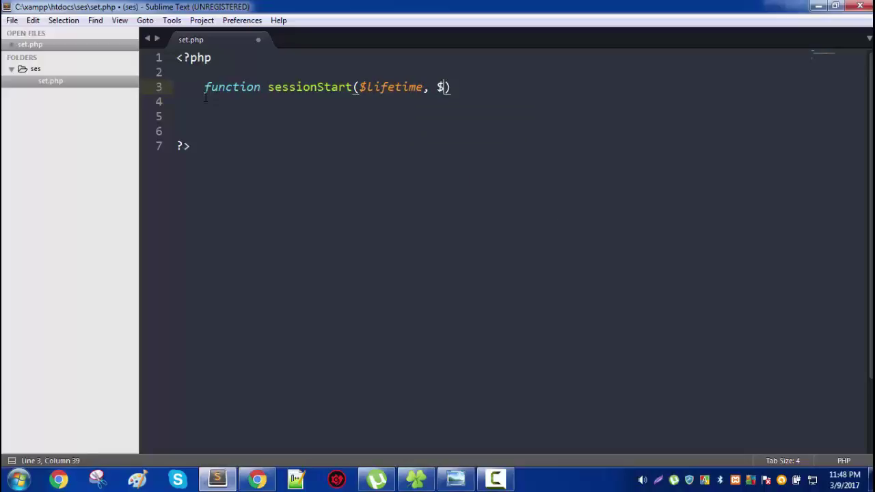
type("path,")
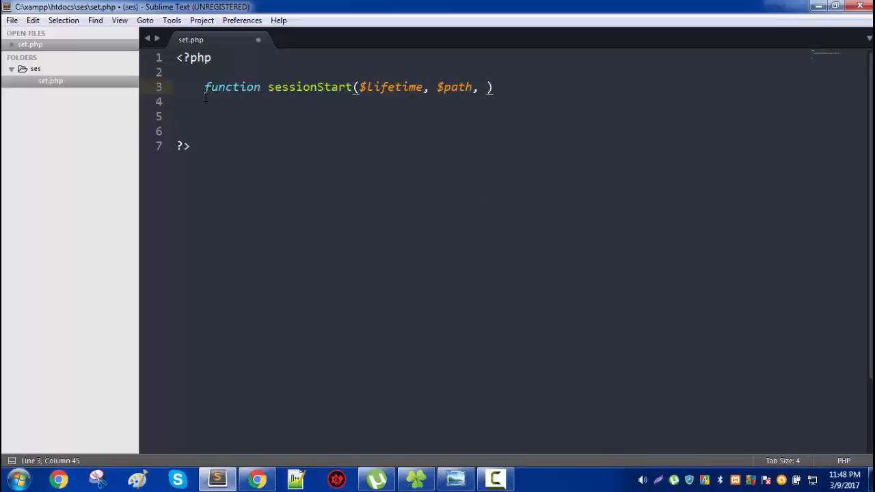
type("$")
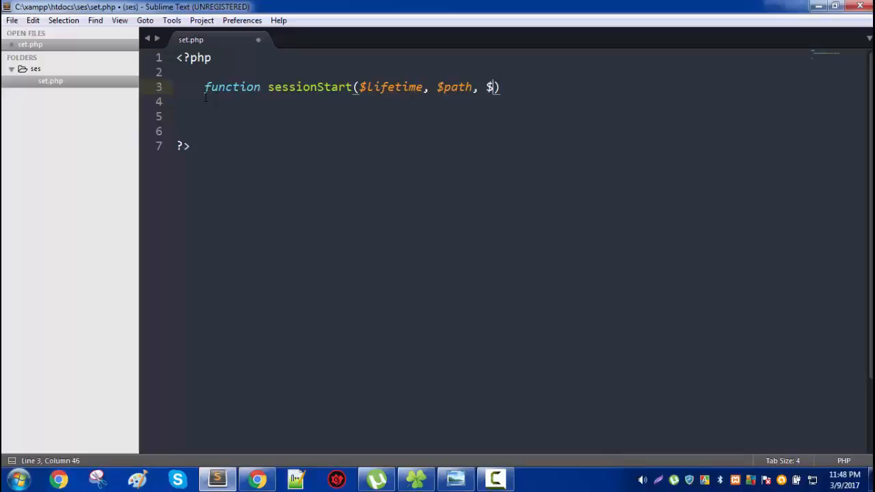
type("domain,")
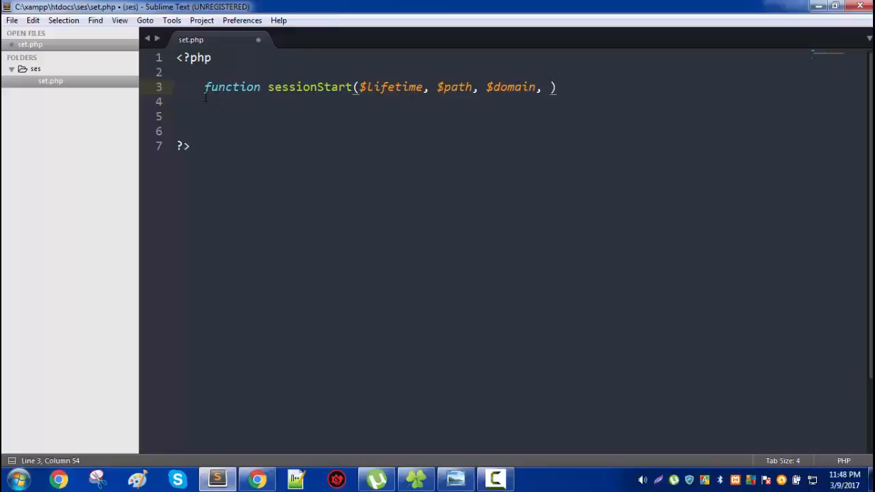
type("$secure,$")
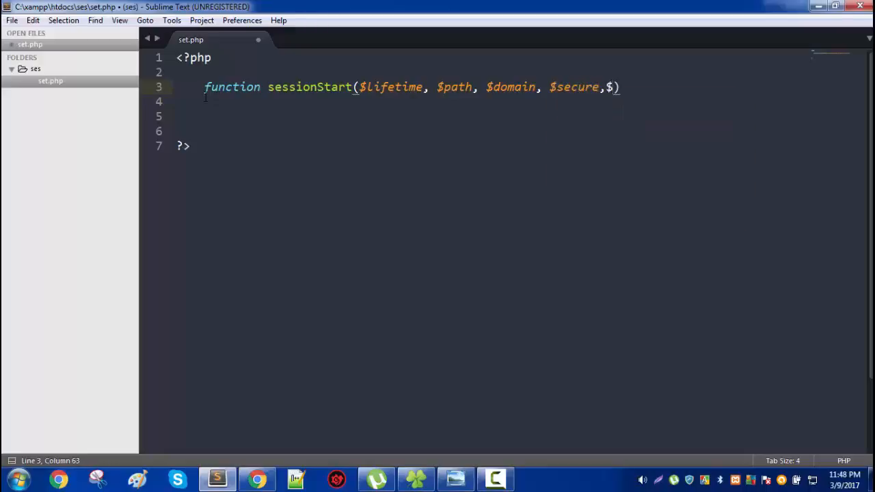
type("httpOnly")
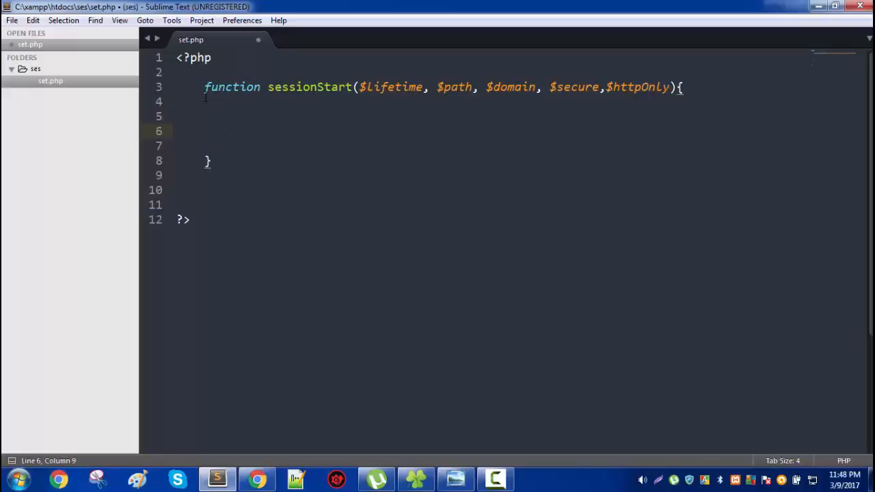
Pass $domain, $secure and $httpOnly to session_set_cookie_params, then add session_start().
type("sess")
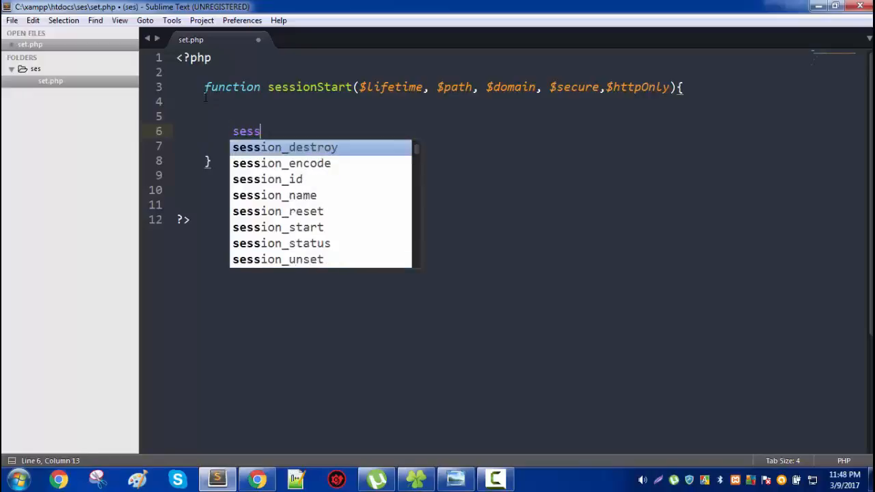
key("backspace")
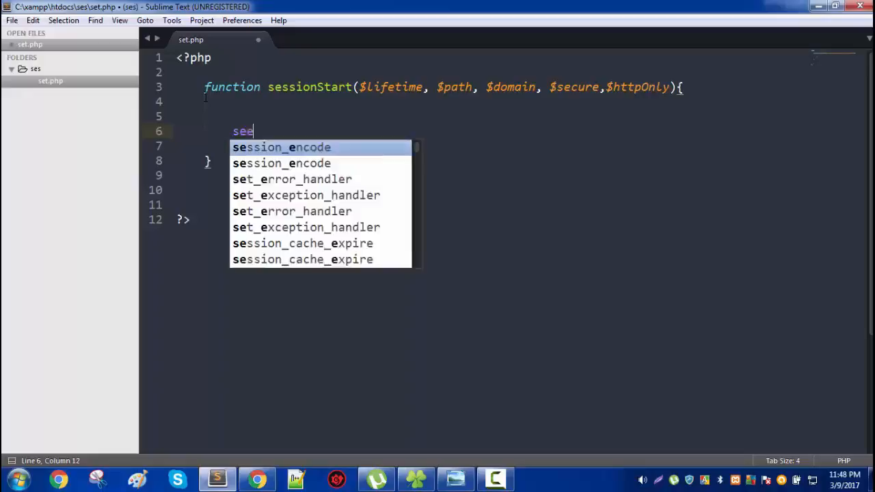
type("ssion_set_cookie_params($lifetime, path, domain, secure, httponly")
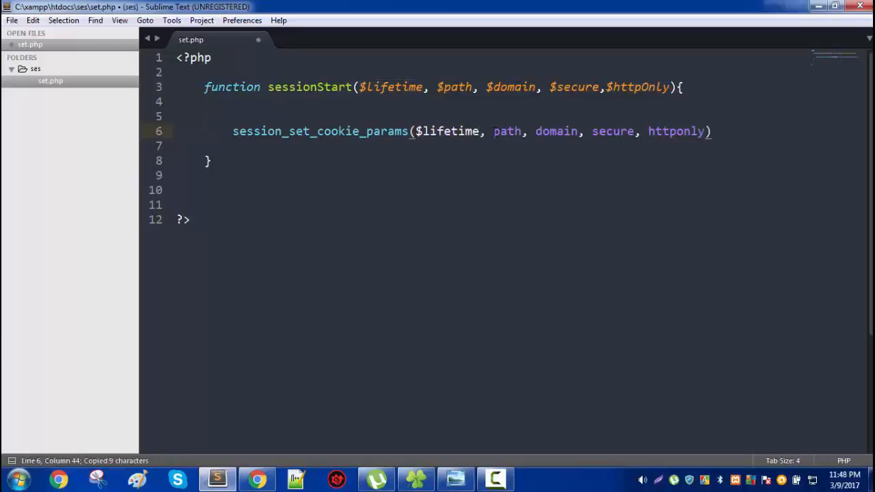
double_click(454, 87)
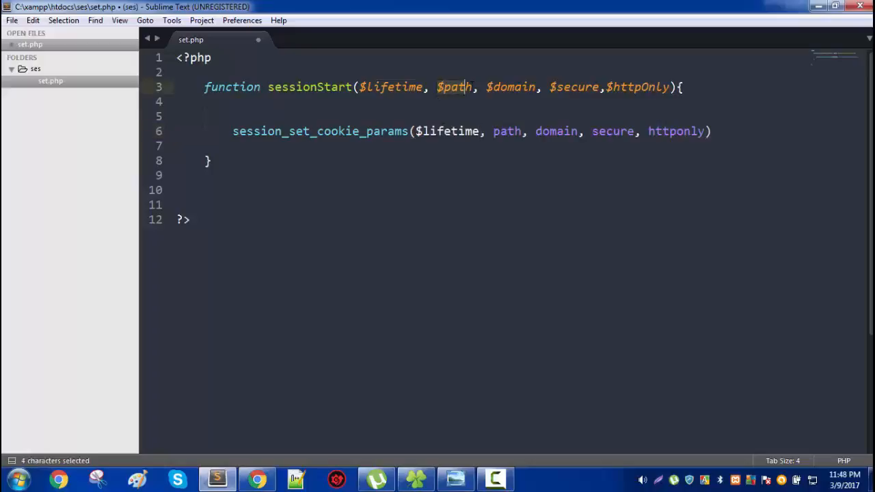
key("ctrl+c")
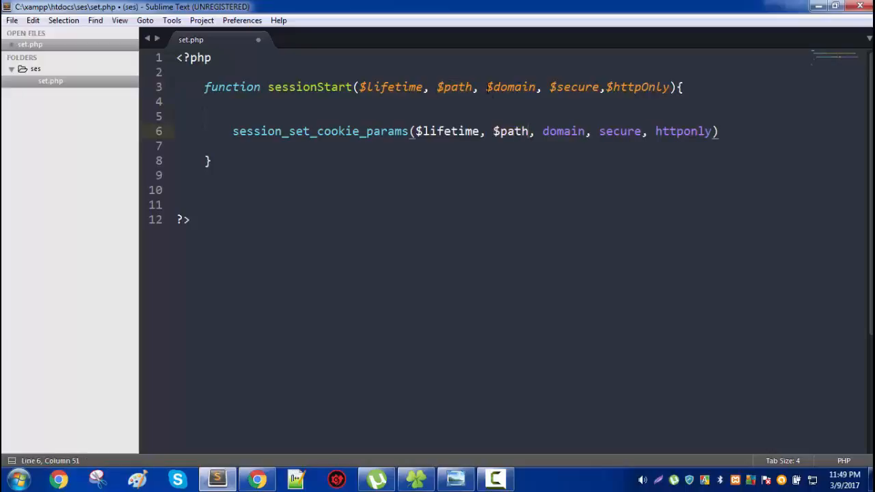
double_click(510, 87)
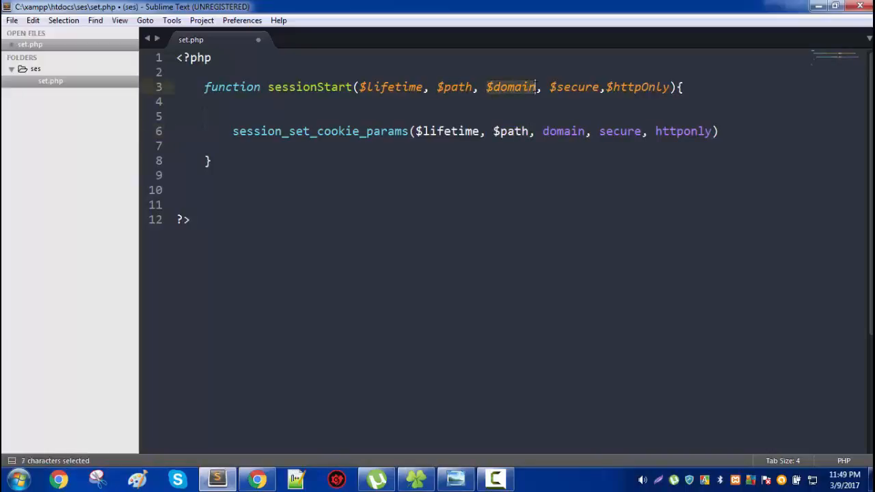
key("ctrl+c")
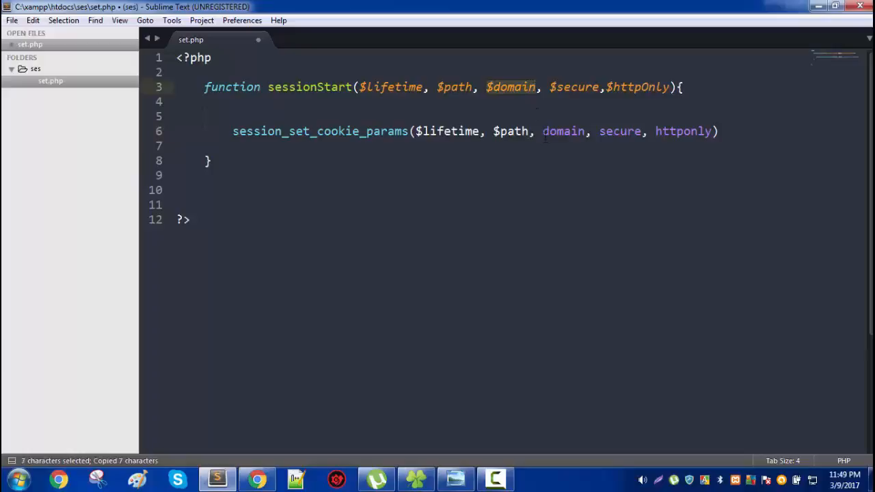
double_click(564, 131)
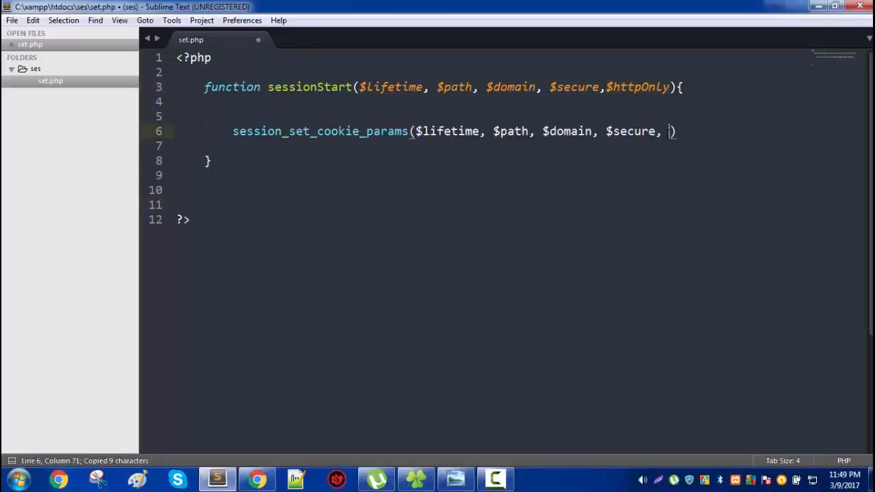
type("$httpOnly")
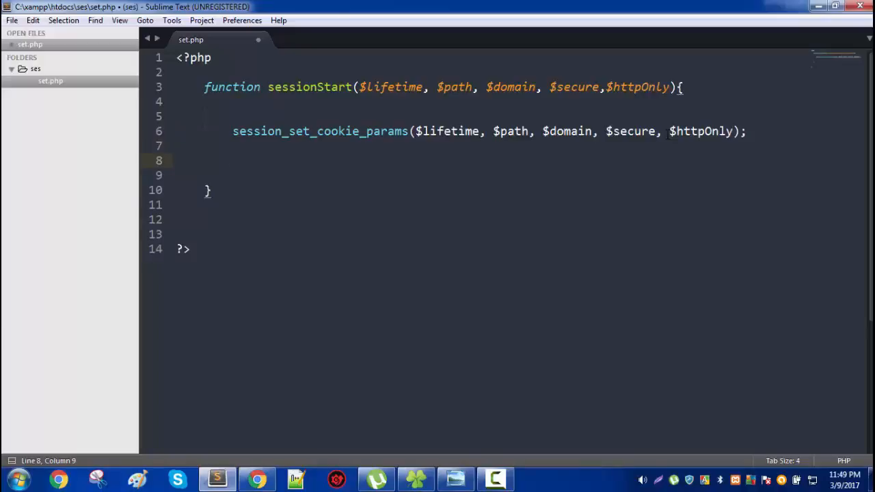
type("session_start();")
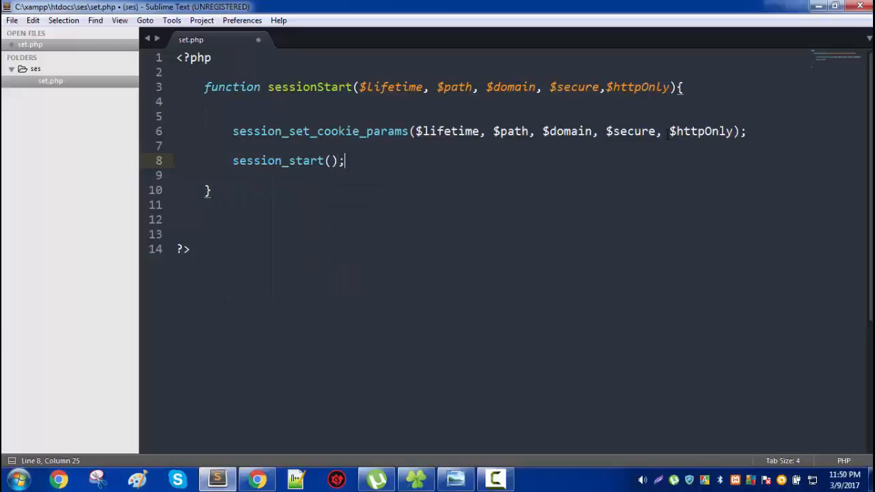
Call sessionStart(0,'/','localhost',flase,true) below the function.
key("enter")
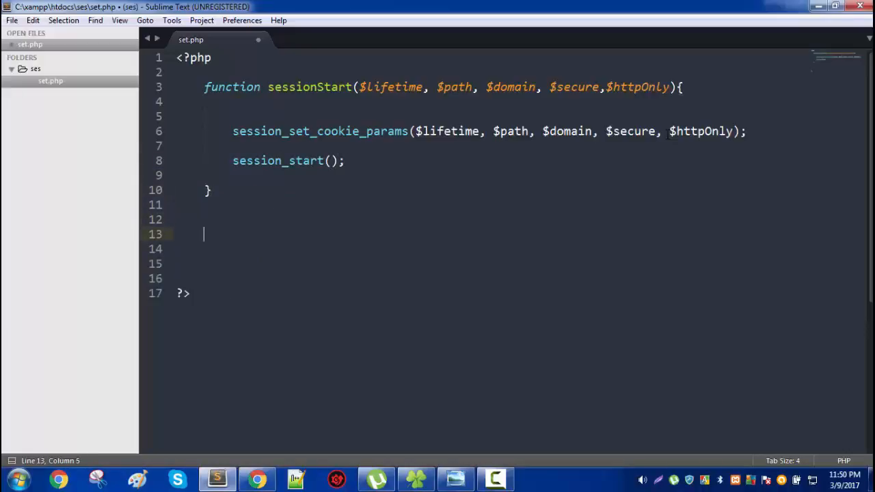
type("s")
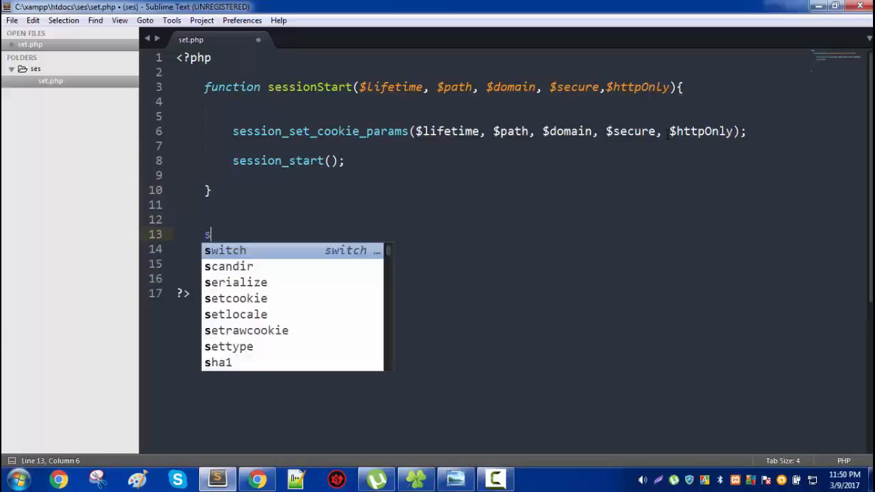
type("essionStart(")
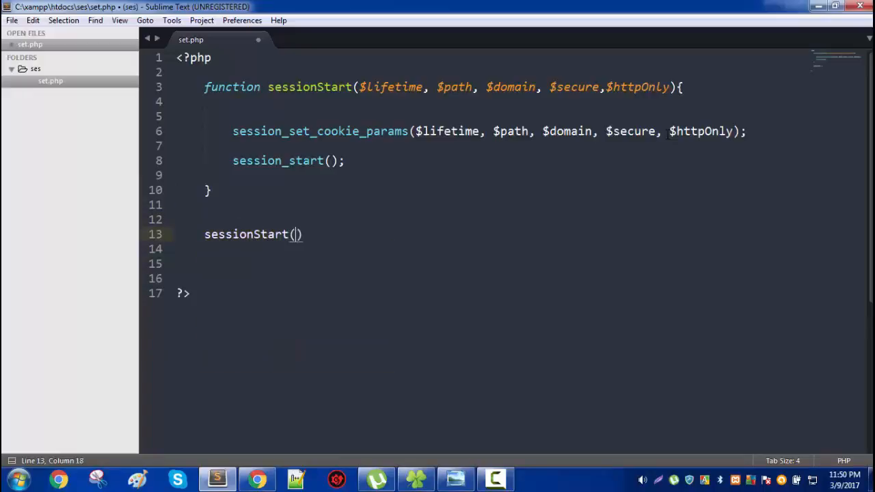
type("0,")
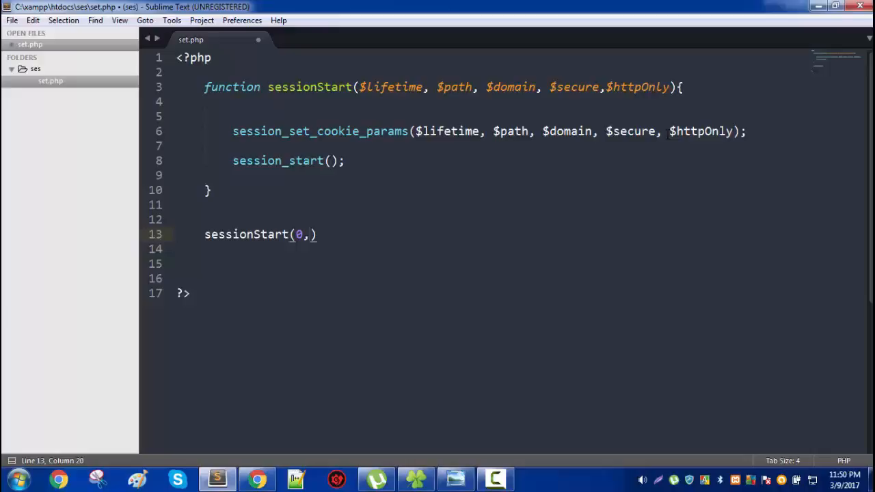
type("''")
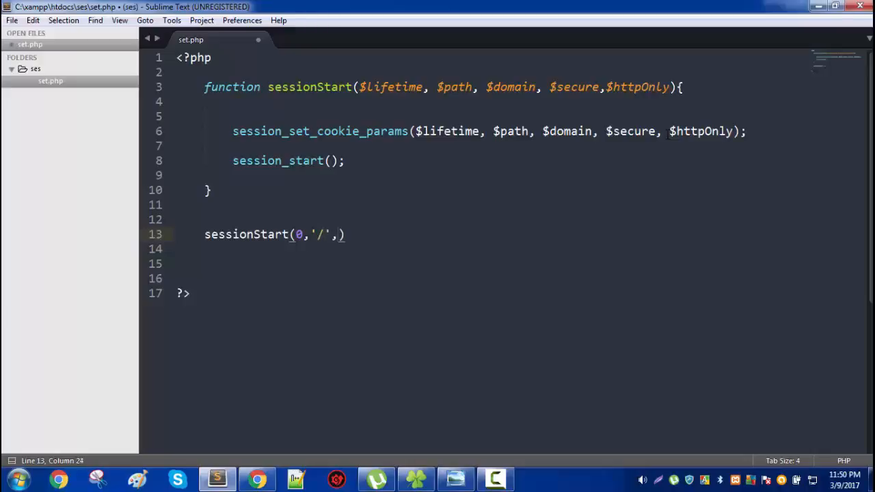
type("''")
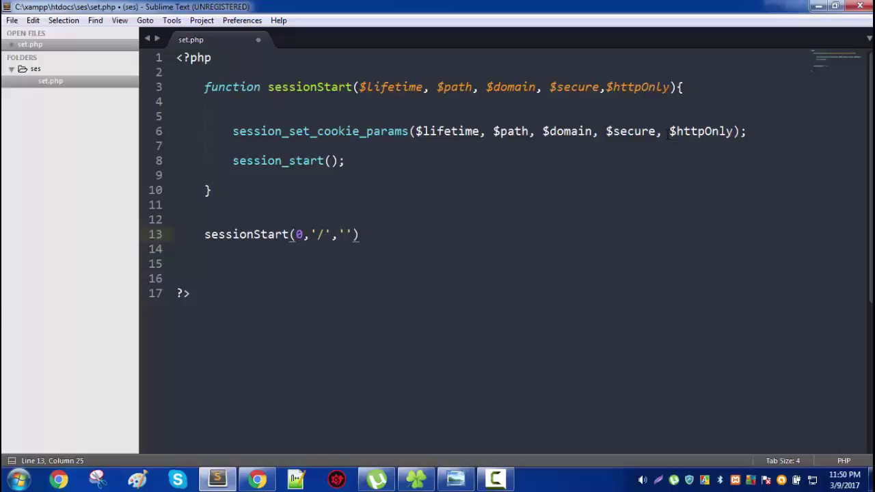
type("localh")
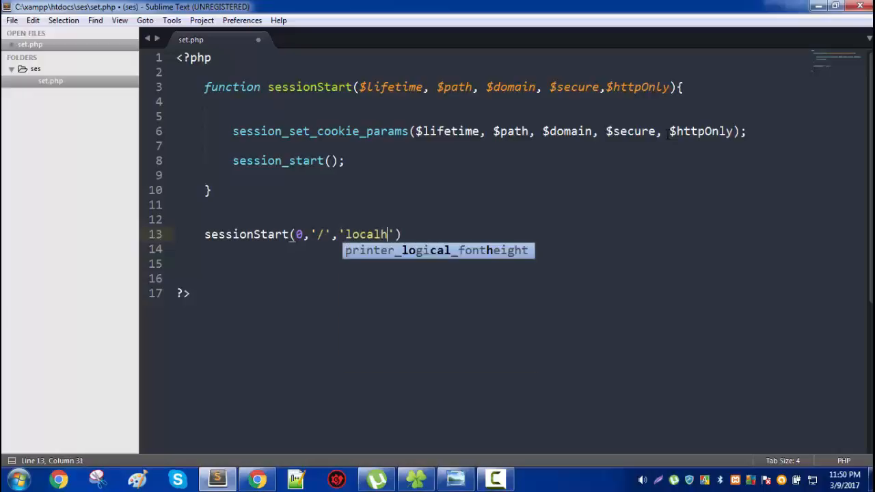
type("ost")
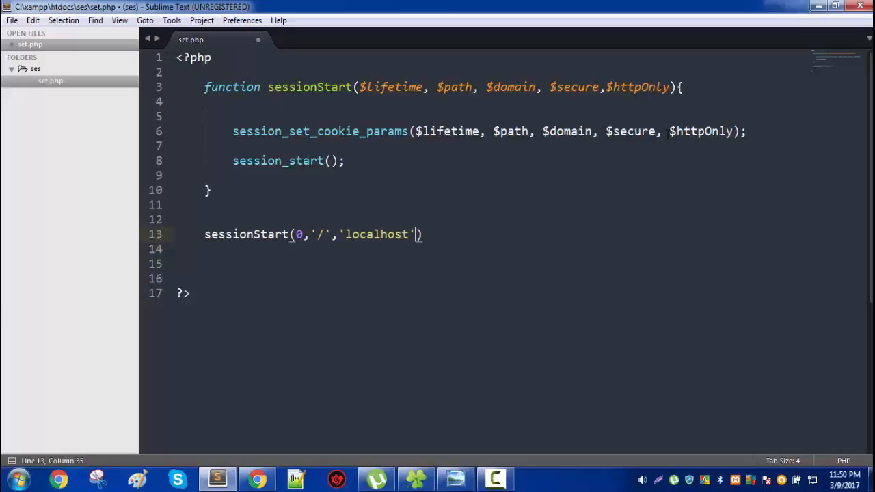
type(",")
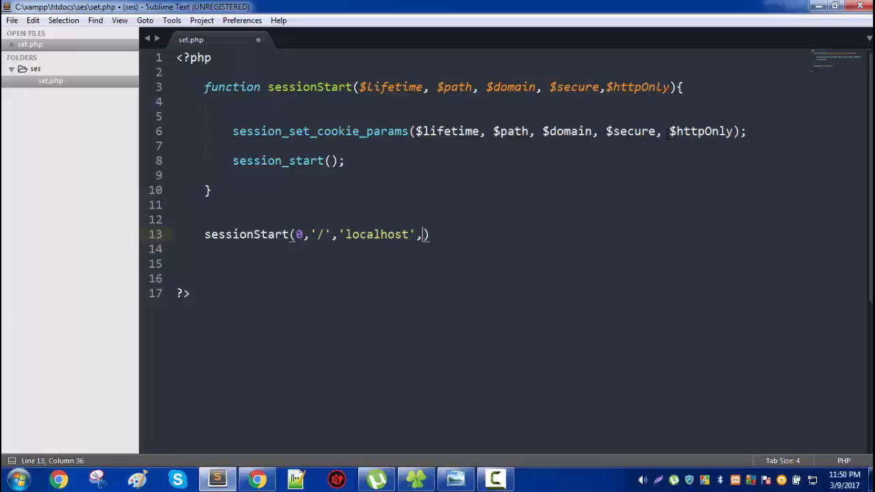
type("flase,")
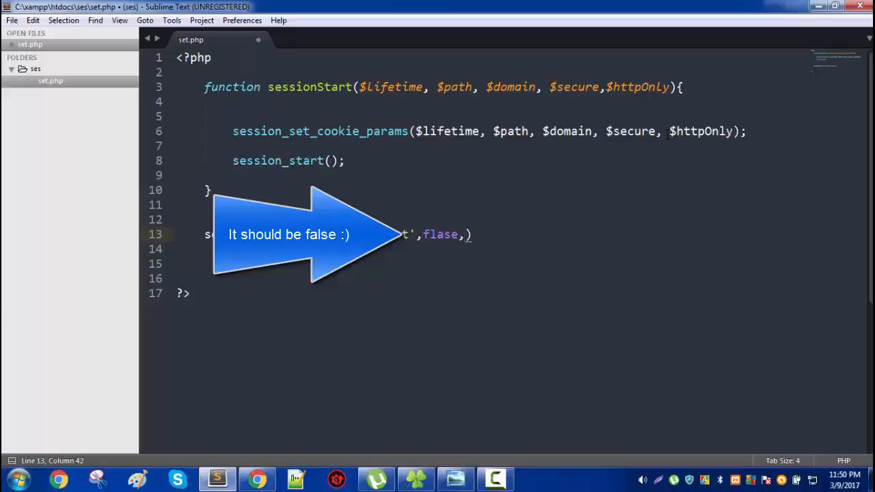
type("true")
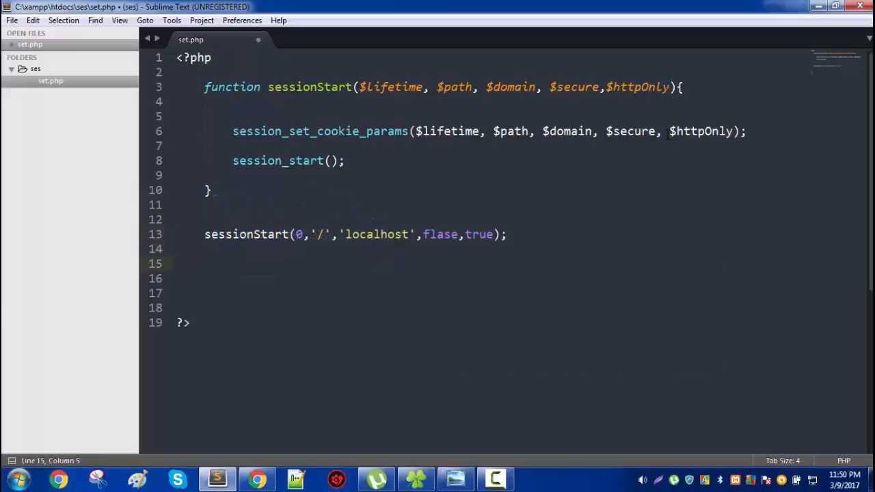
Store 232 in $_SESSION['id'] and echo 'session started'.
type("$_")
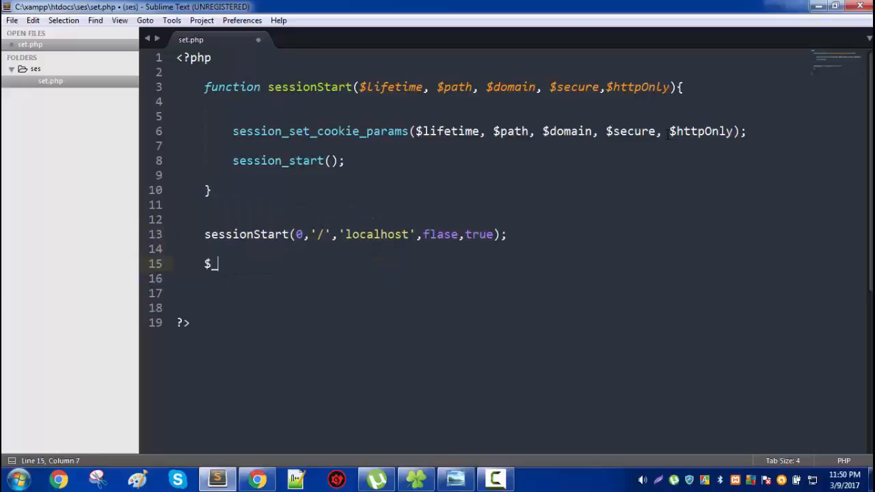
type("SESSION")
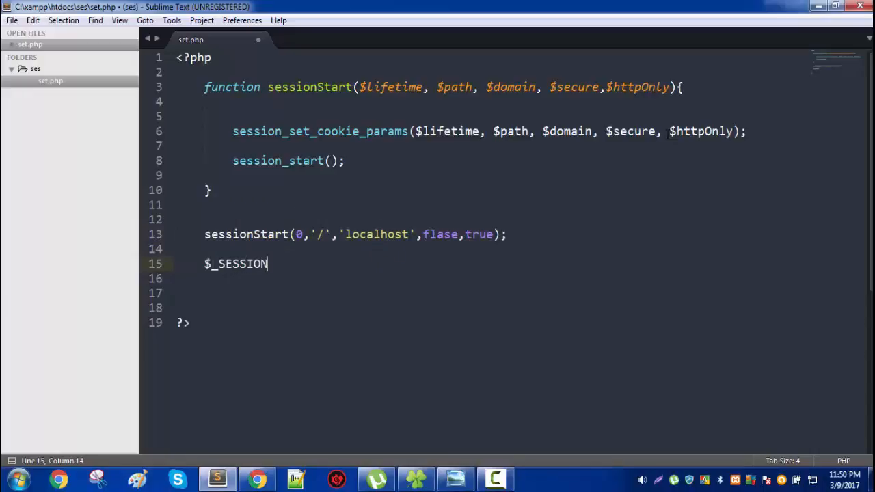
type("['']")
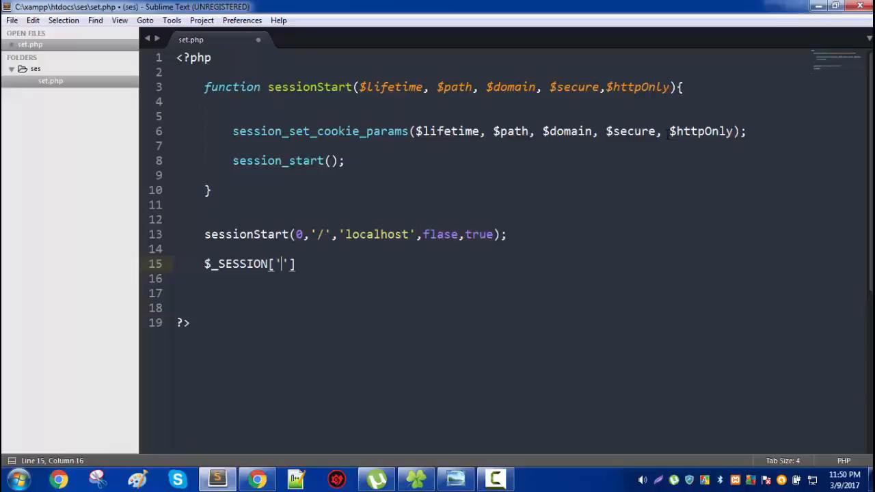
type("id']=2")
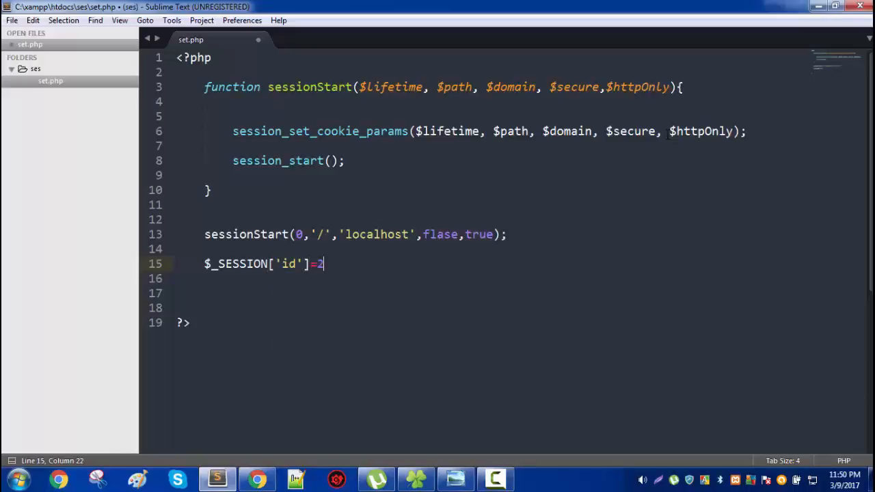
type("32;")
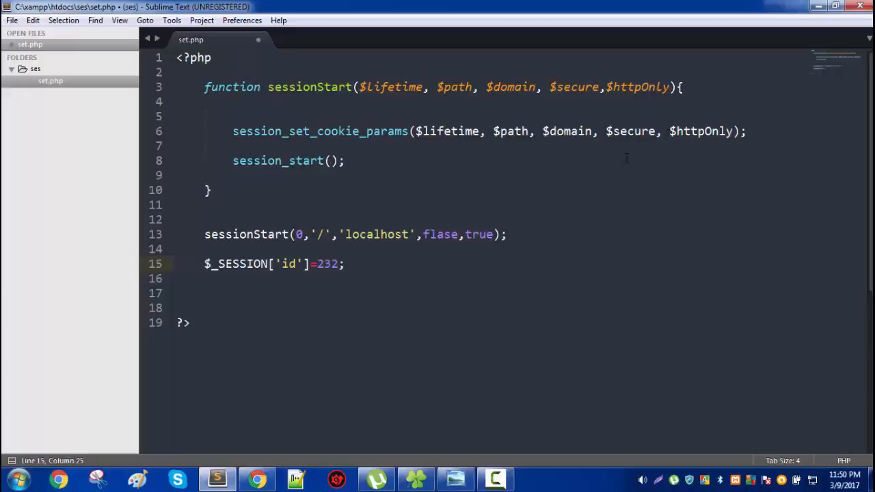
type("eco")
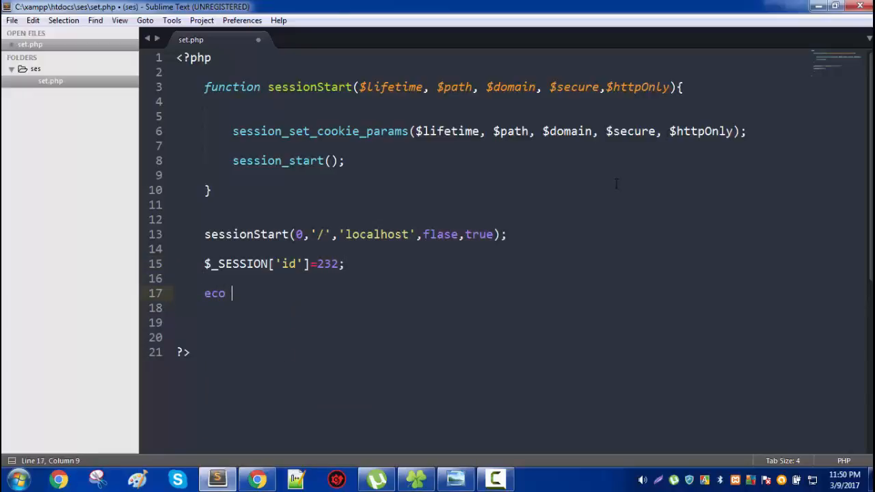
type("h")
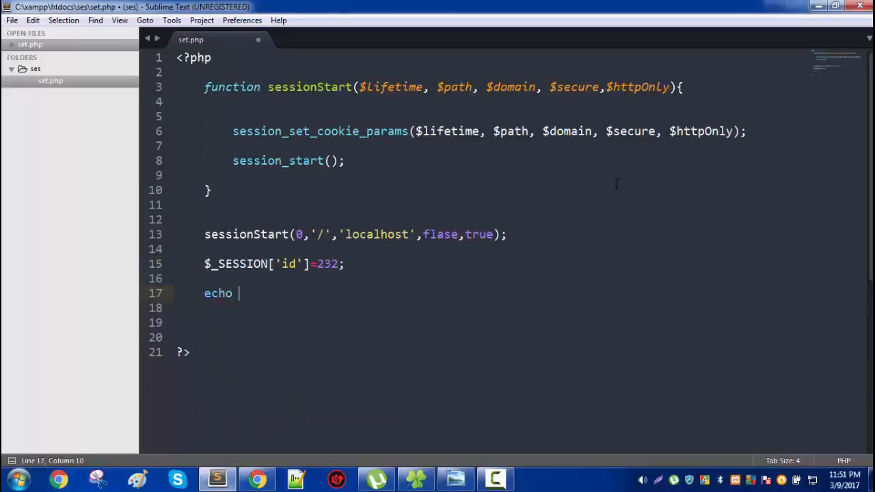
type("'session s'")
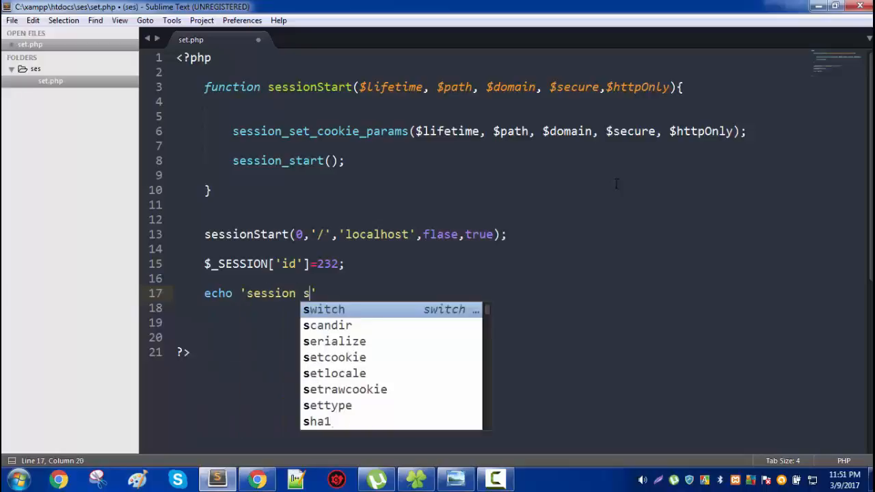
type("tarted'")
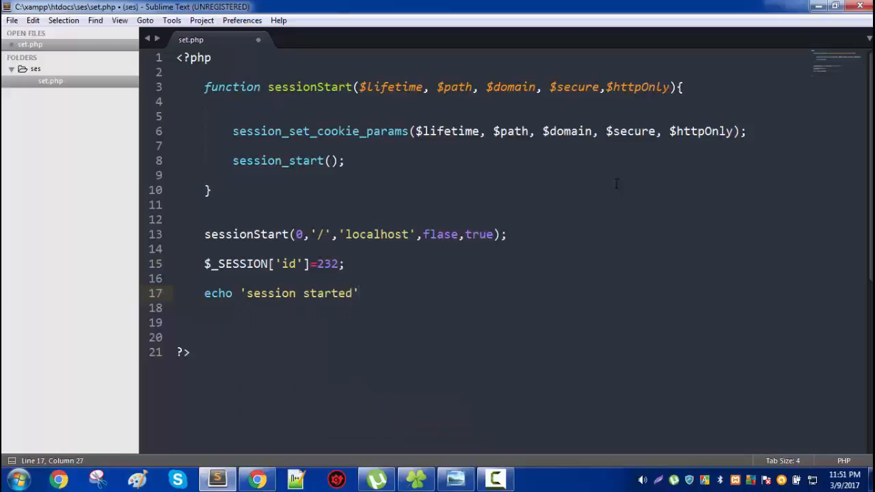
type(";")
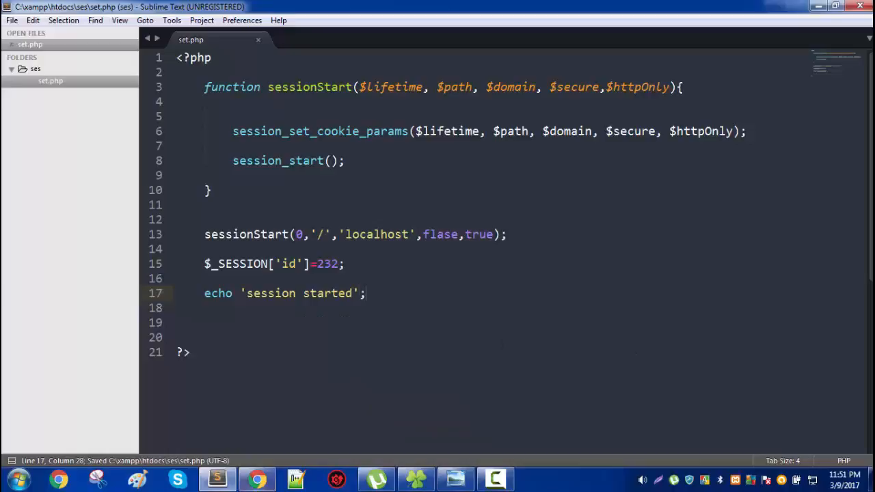
left_click(257, 478)
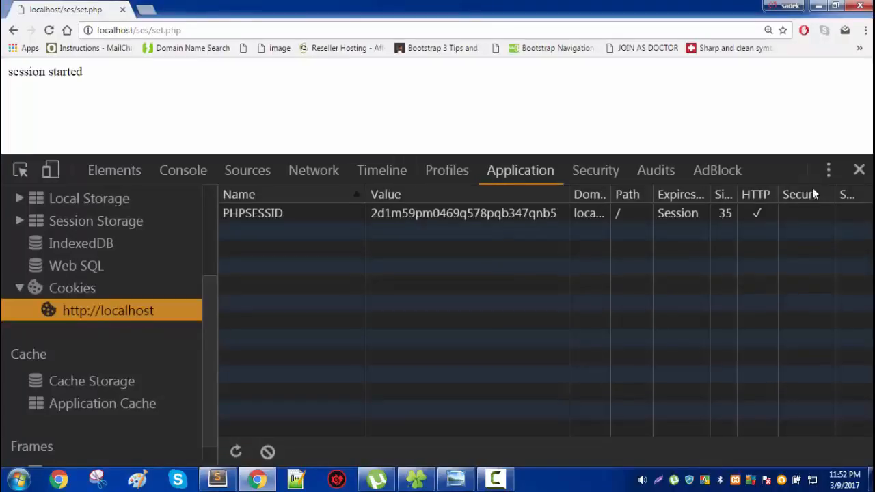
mouse_move(749, 218)
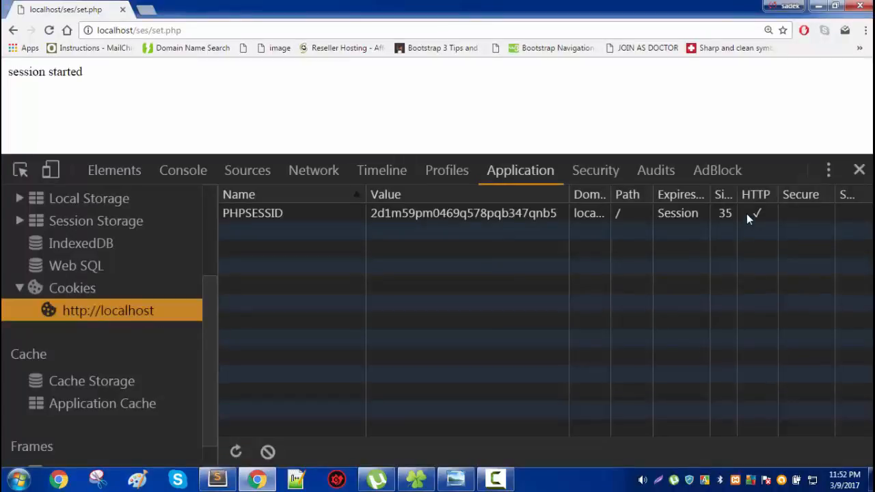
mouse_move(755, 221)
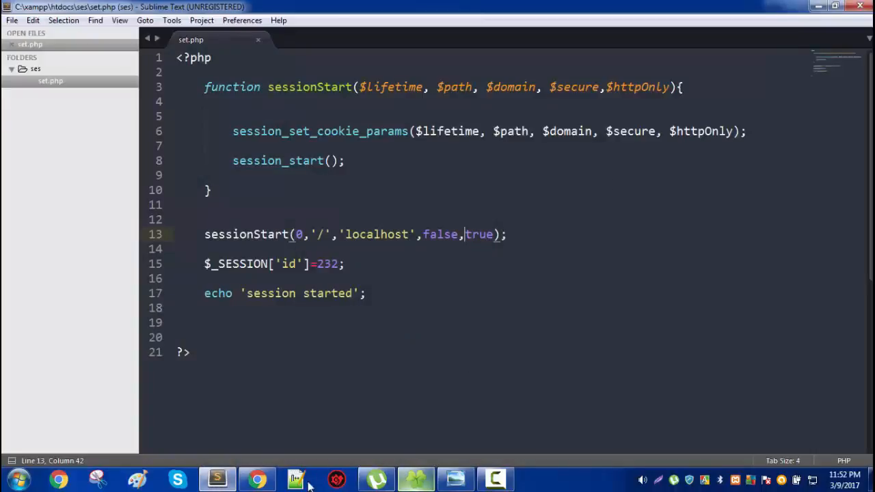
left_click(257, 479)
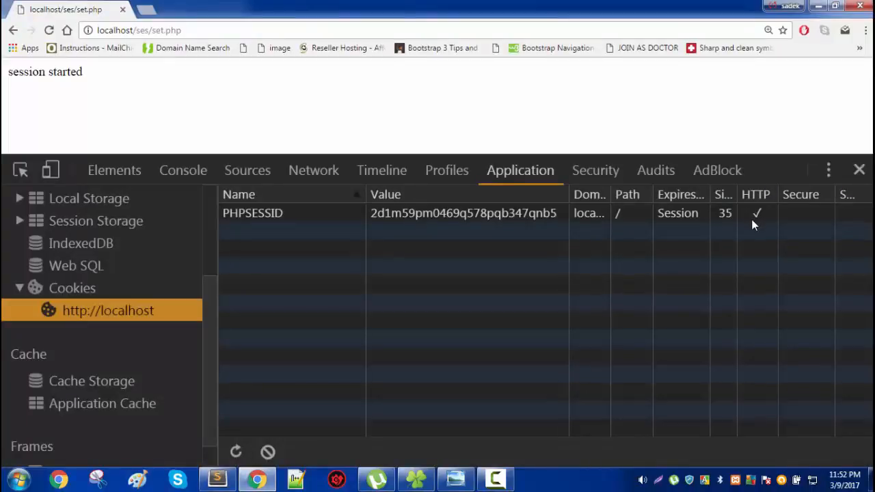
mouse_move(287, 232)
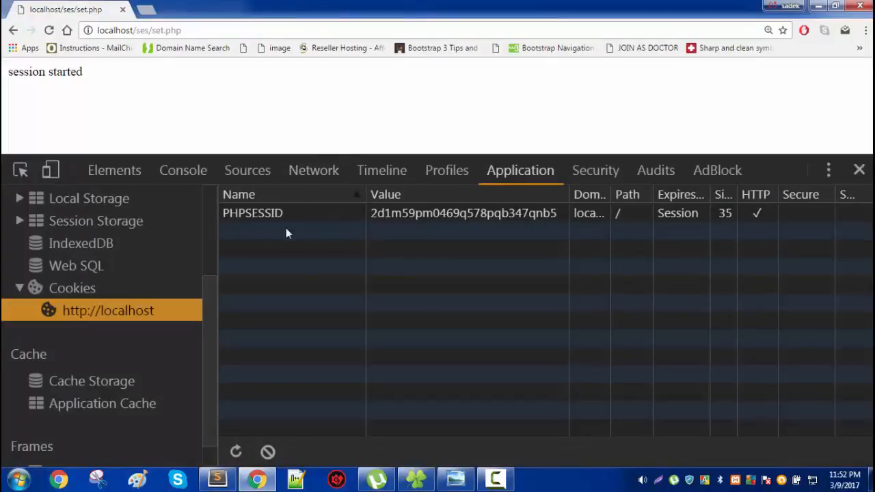
mouse_move(424, 183)
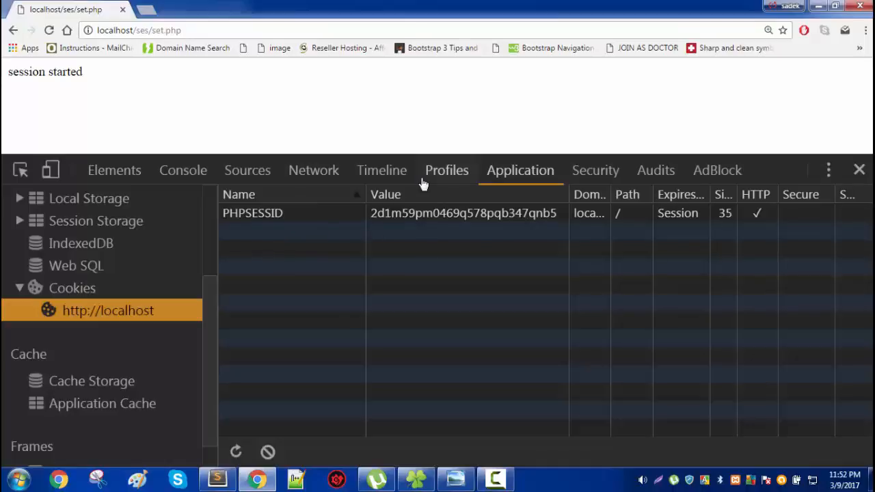
left_click(216, 479)
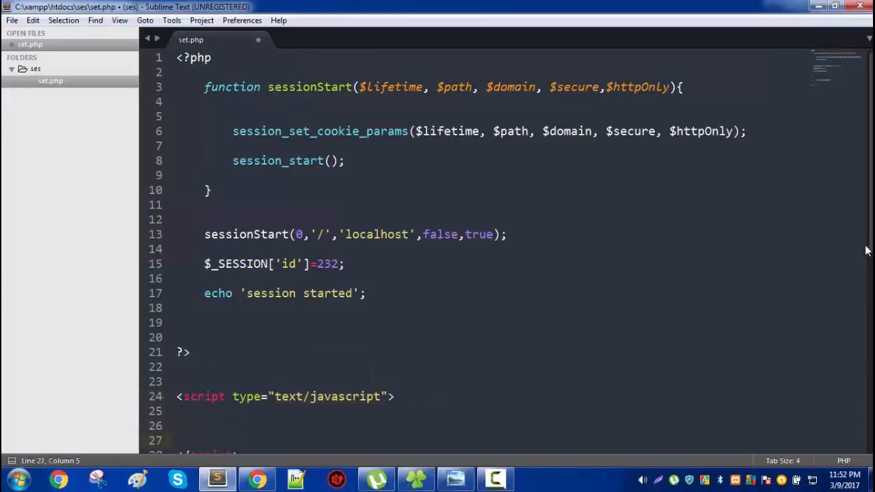
Add a script below the PHP block that alerts document.cookie.
scroll("down", 3)
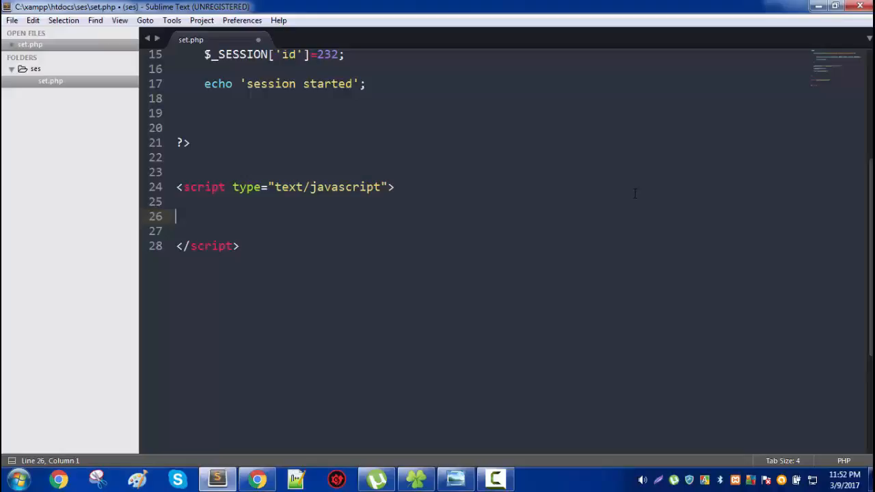
type("va")
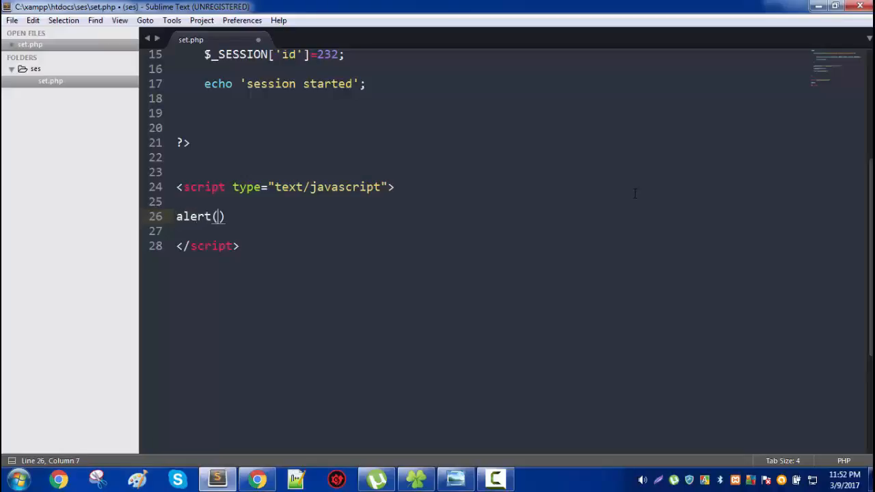
type("document.cookie")
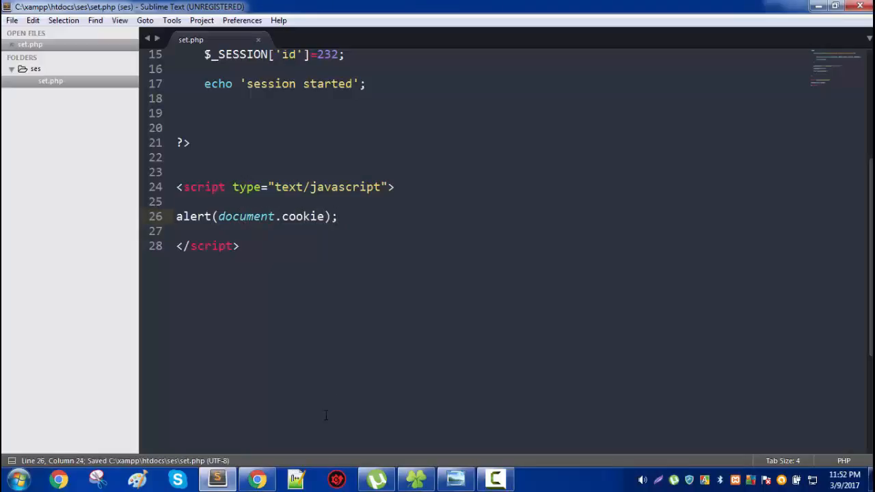
left_click(257, 478)
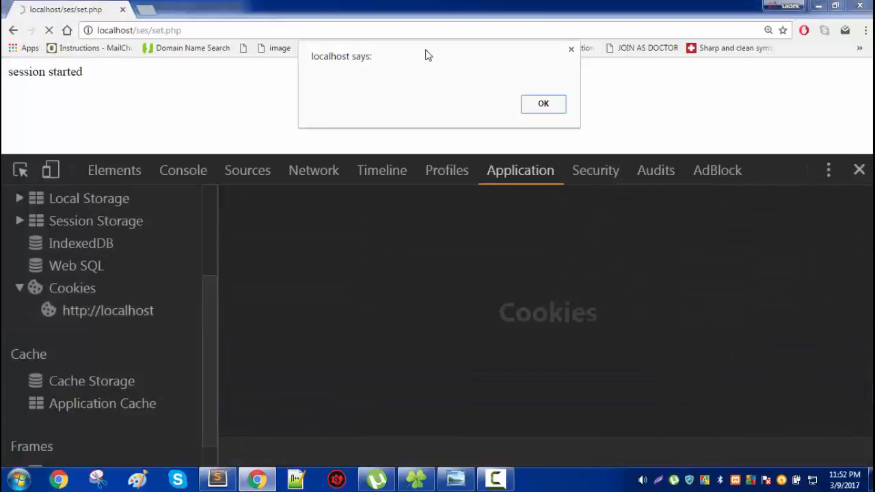
mouse_move(565, 142)
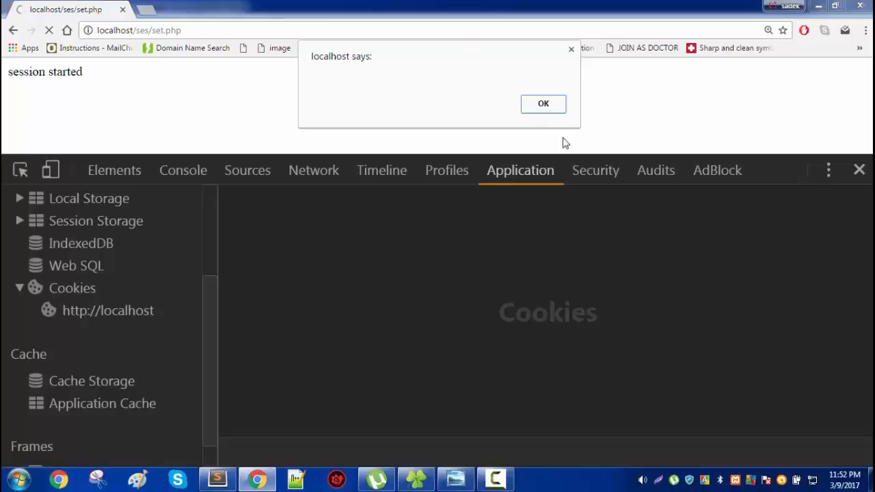
Dismiss the two empty cookie alerts in Chrome and return to Sublime Text.
left_click(543, 104)
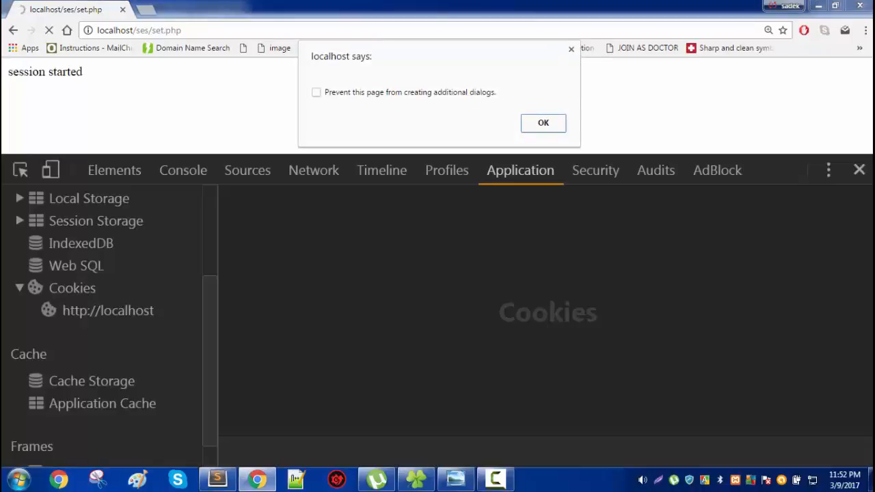
left_click(543, 123)
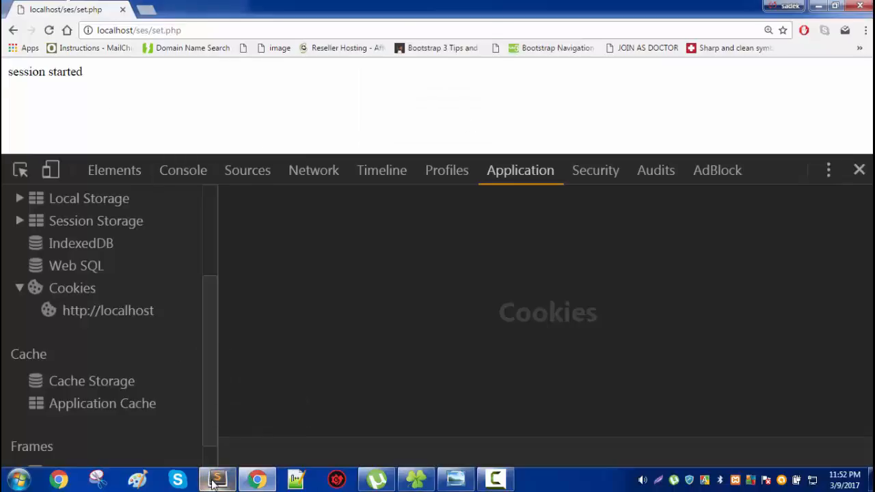
left_click(216, 479)
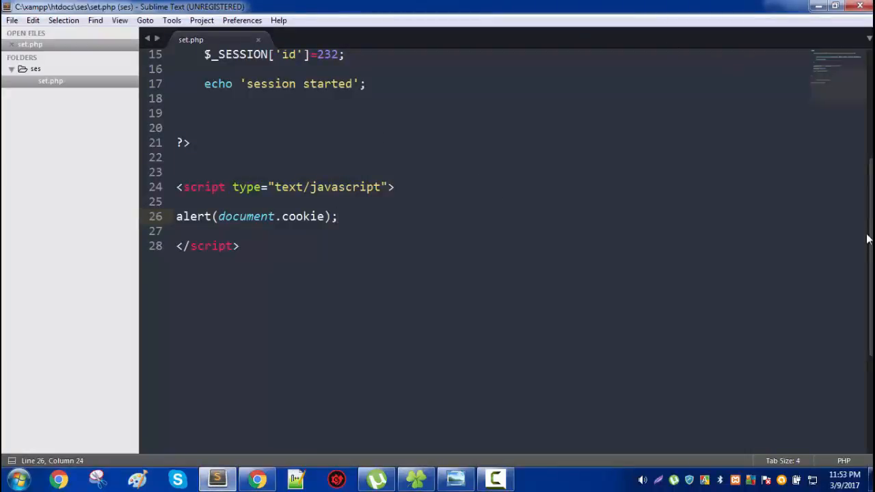
Change the secure argument in the sessionStart call from false to true.
scroll("up", 3)
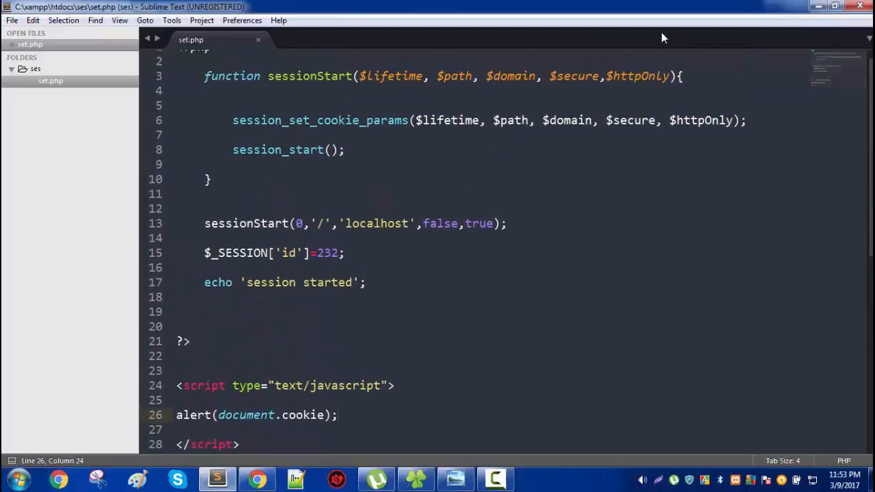
left_click(459, 223)
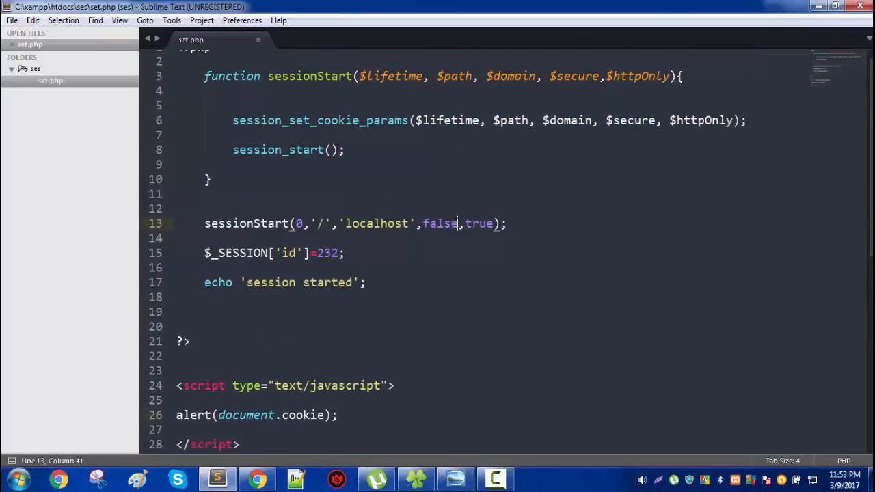
key("BackSpace")
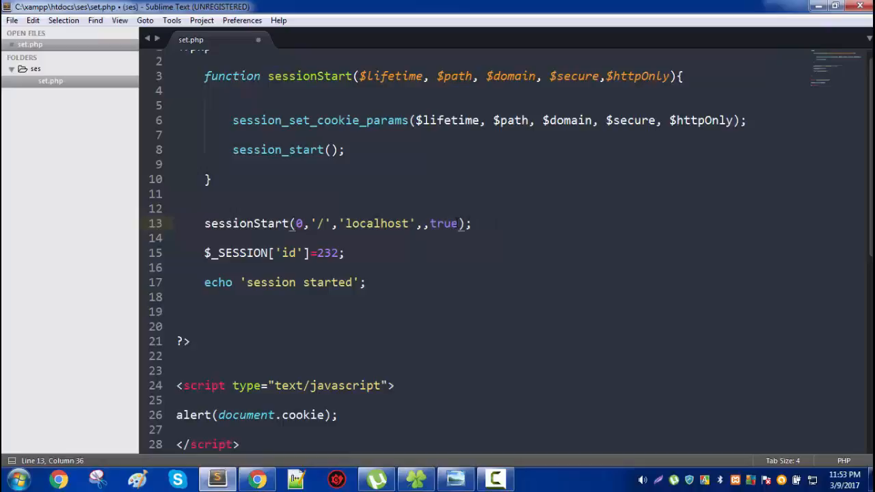
type("true")
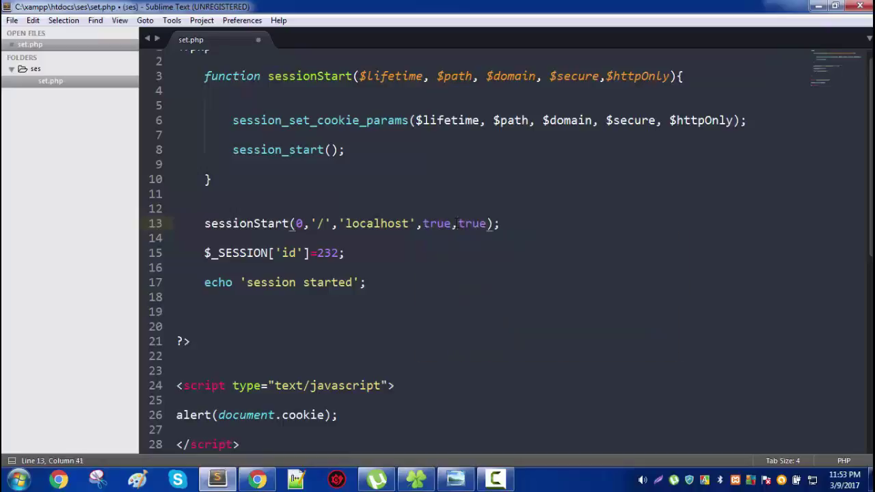
left_click(257, 479)
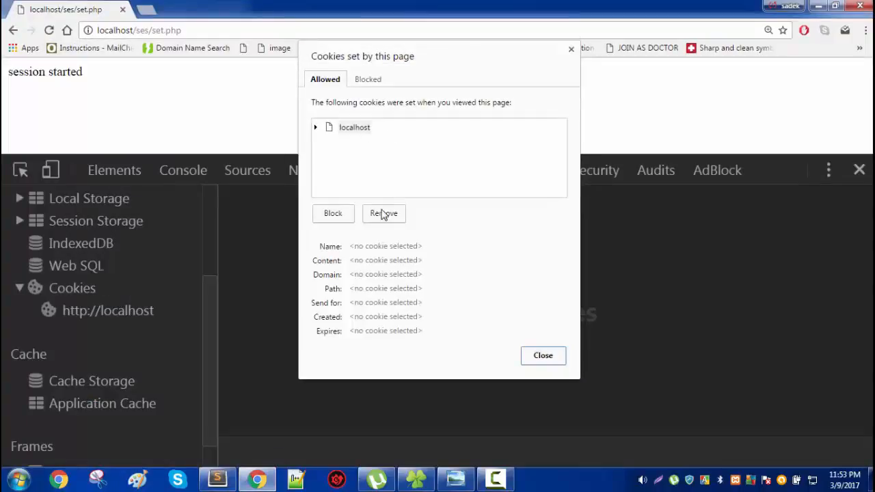
Clear localhost cookies, dismiss the empty alert, and confirm localhost storage shows no cookies.
left_click(384, 212)
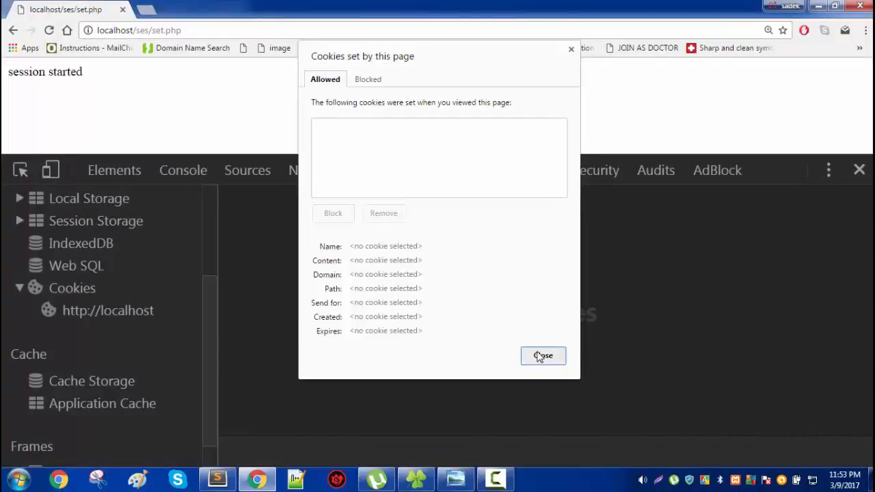
left_click(543, 356)
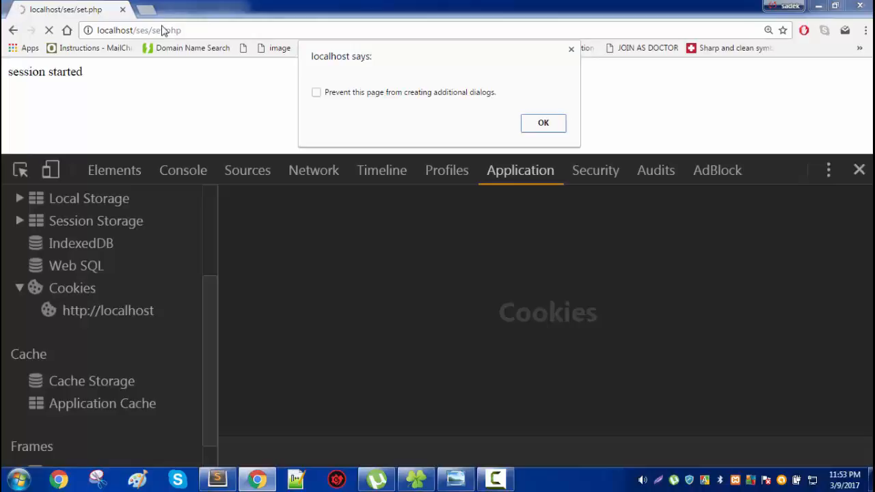
left_click(543, 123)
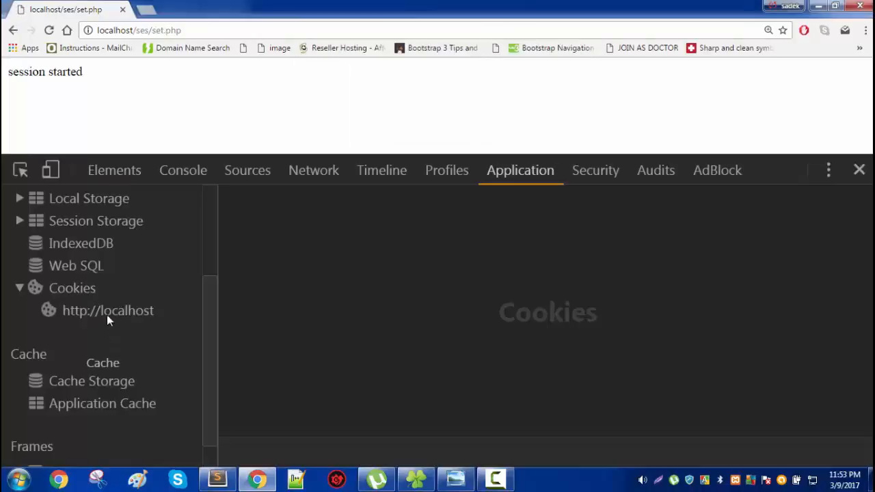
left_click(108, 310)
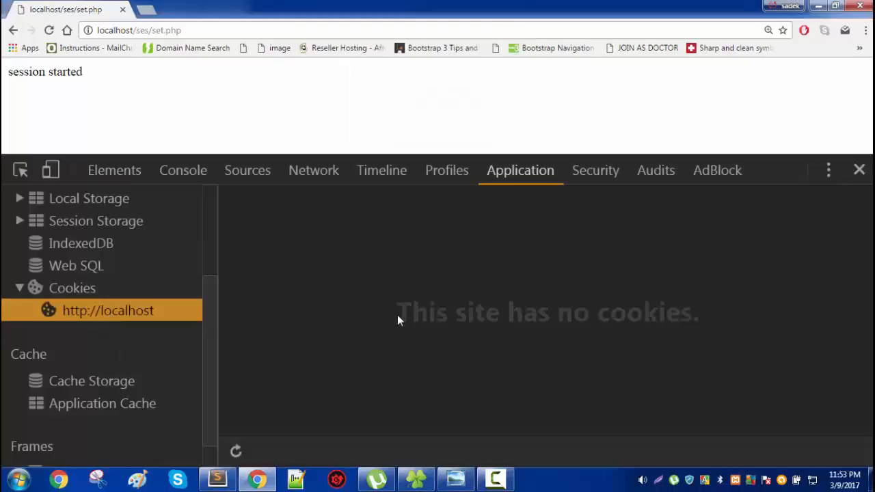
mouse_move(154, 60)
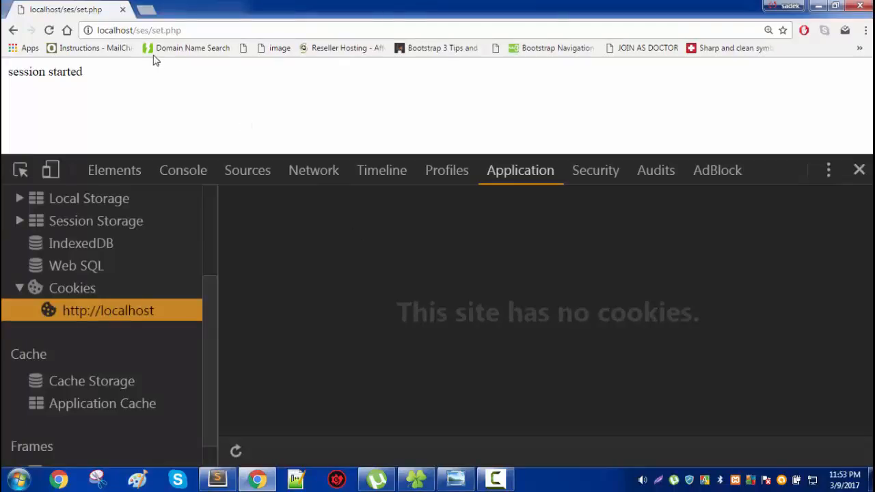
mouse_move(88, 60)
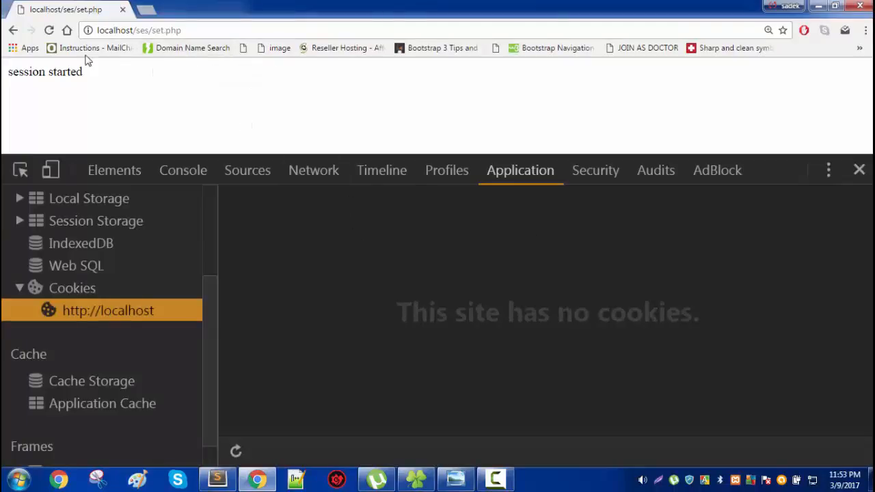
mouse_move(431, 318)
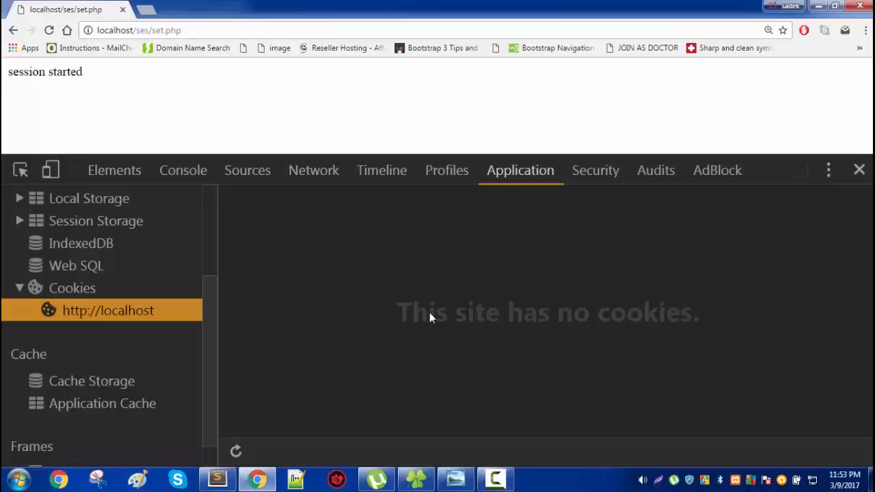
mouse_move(584, 322)
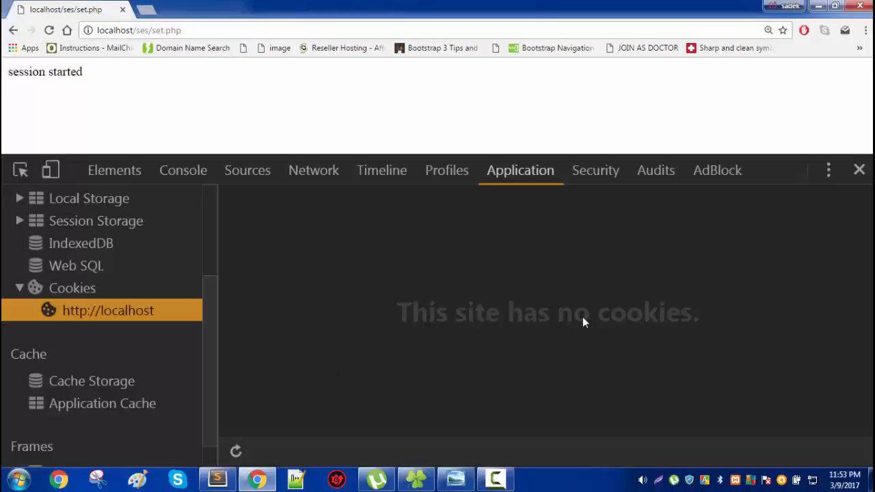
left_click(217, 479)
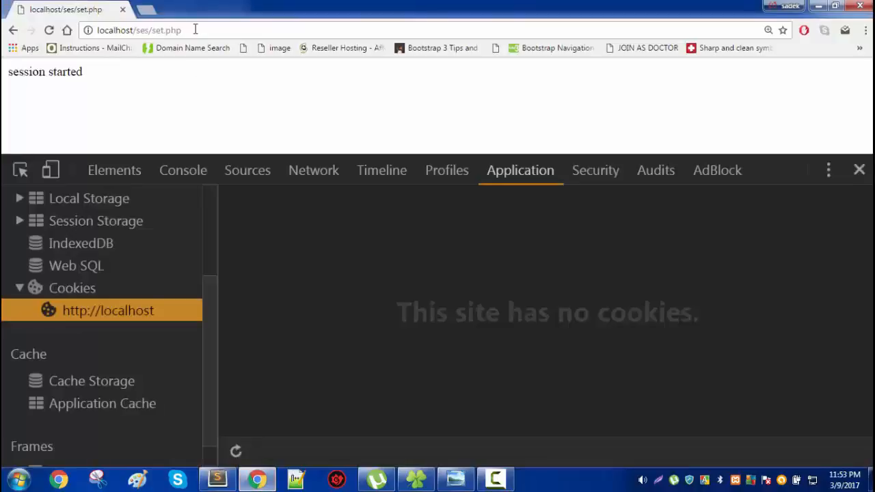
left_click(136, 30)
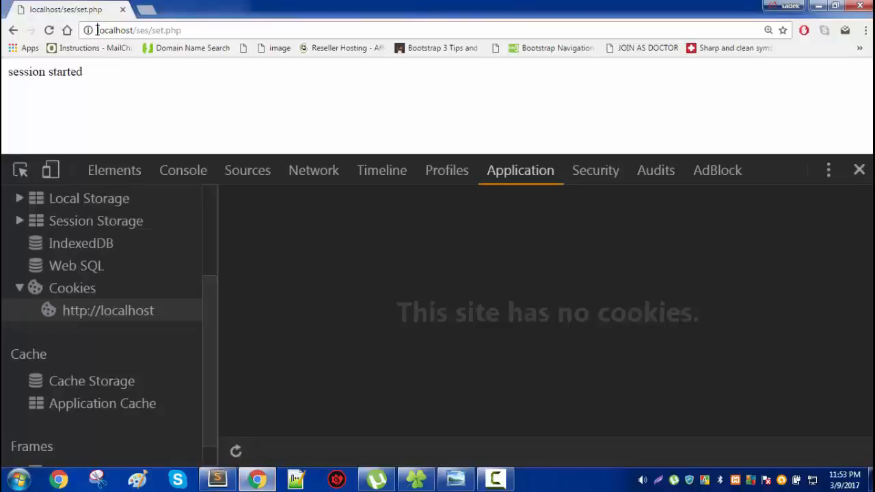
type("https://")
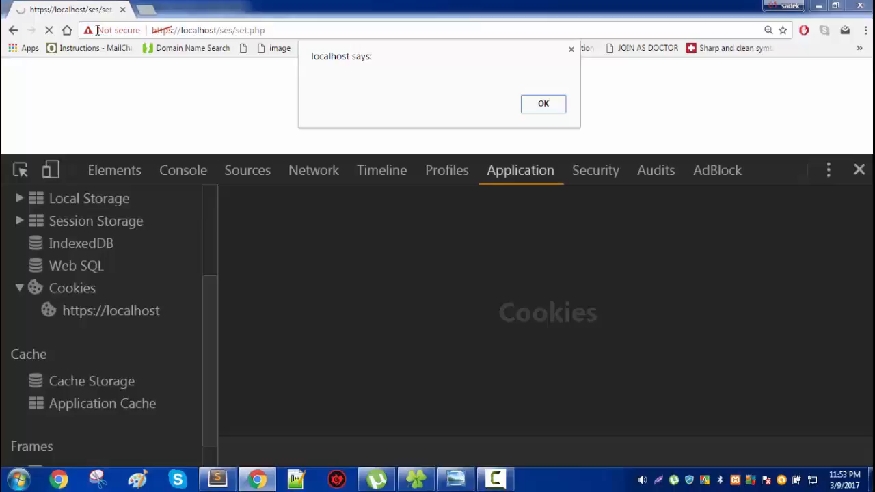
left_click(543, 103)
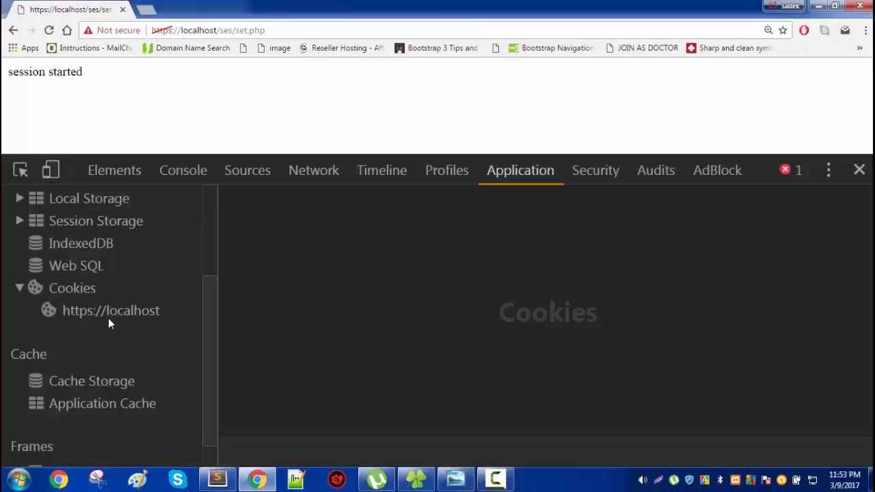
left_click(111, 311)
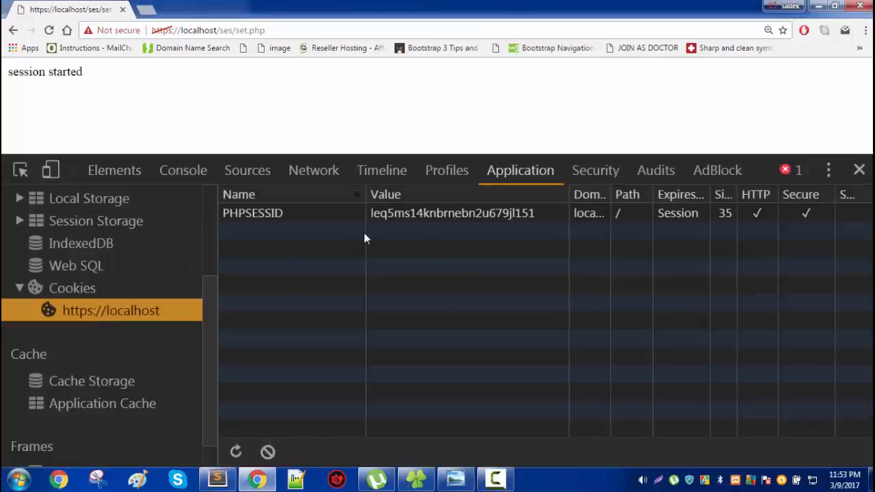
mouse_move(584, 228)
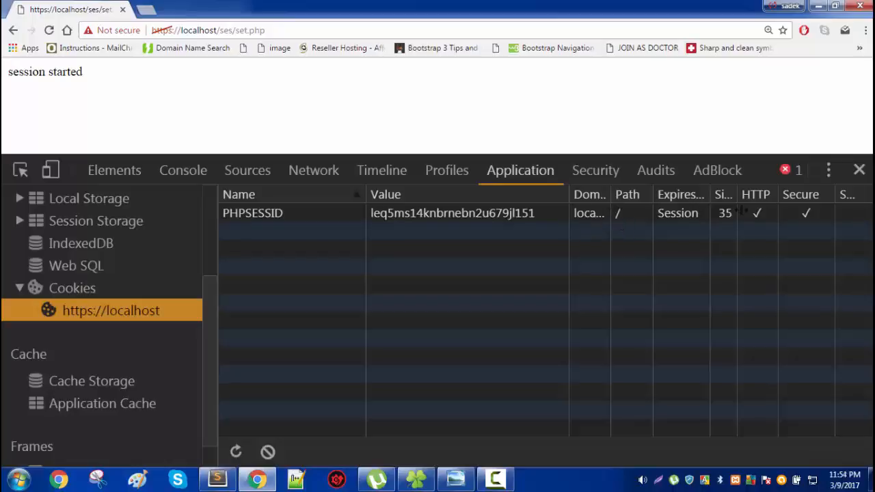
mouse_move(814, 218)
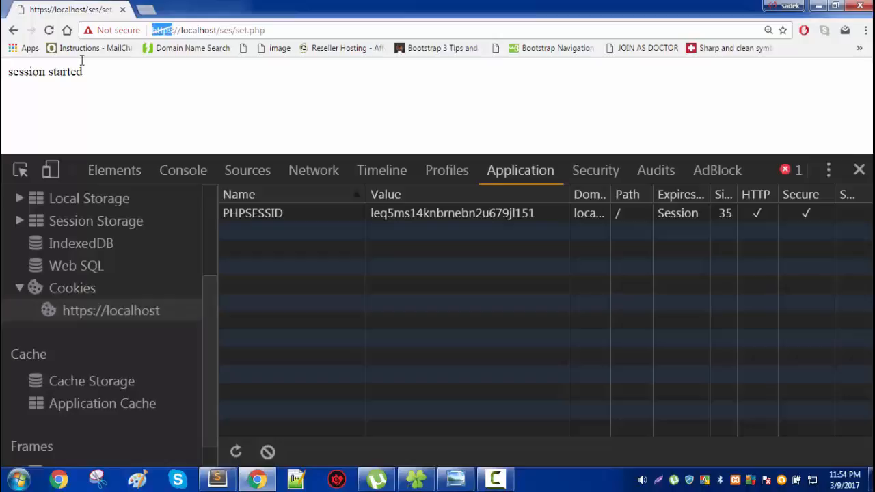
mouse_move(200, 89)
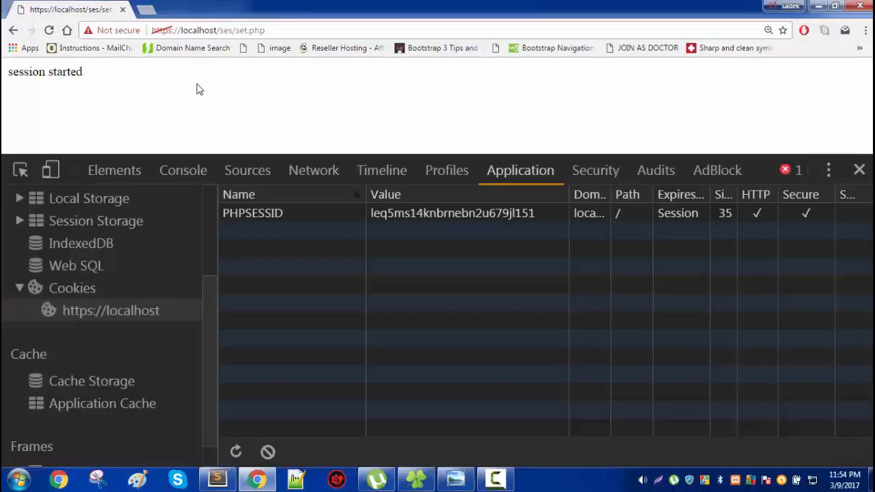
mouse_move(314, 171)
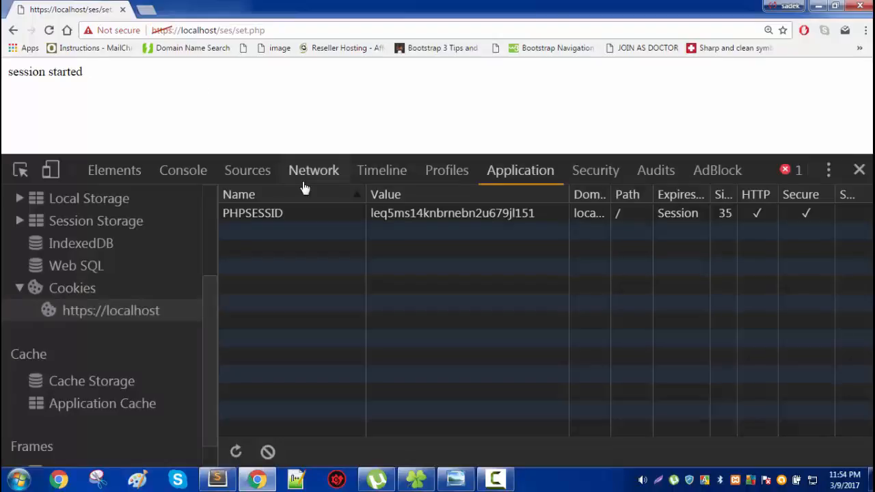
mouse_move(218, 478)
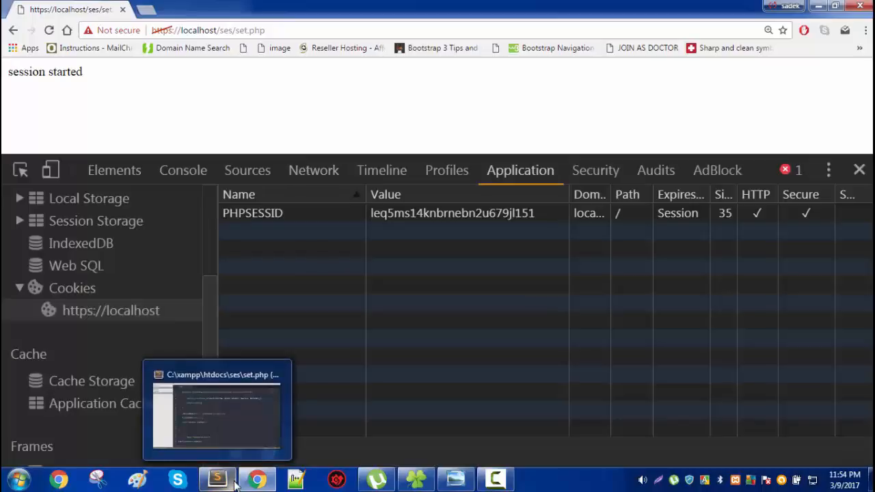
mouse_move(476, 84)
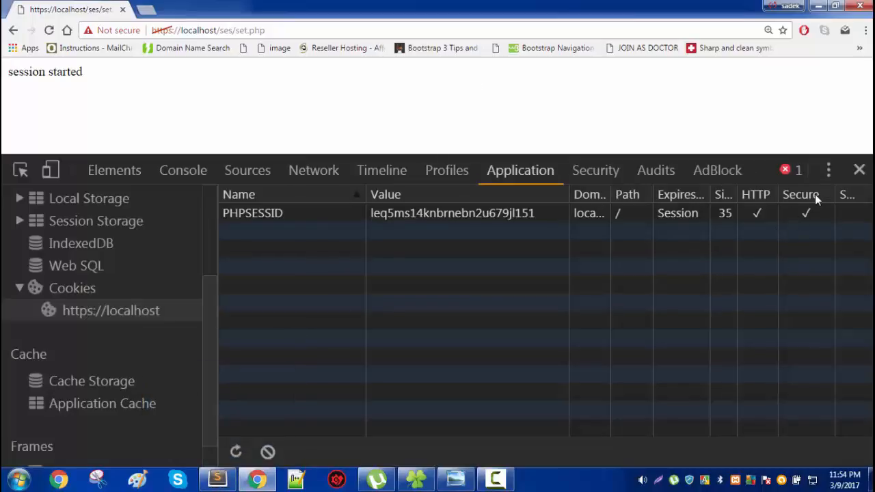
mouse_move(506, 54)
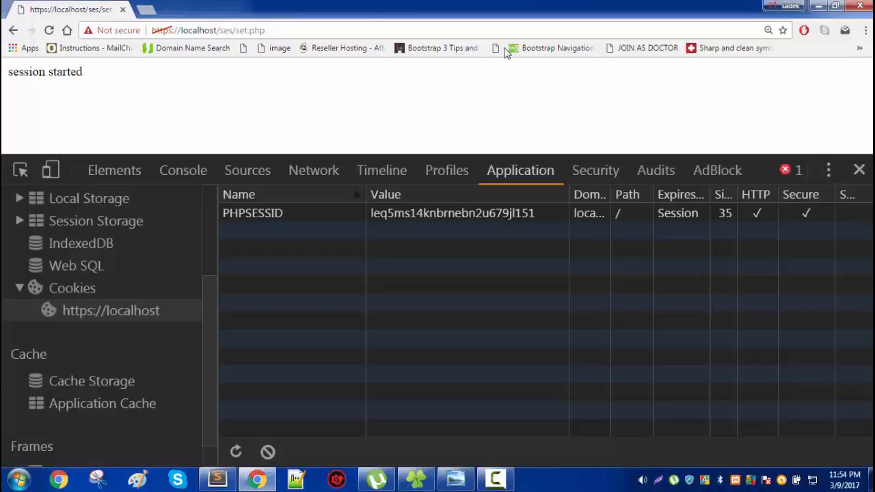
Check PHPSESSID under localhost Cookies in use shows 'Secure connections only', then close the dialog and DevTools.
left_click(113, 30)
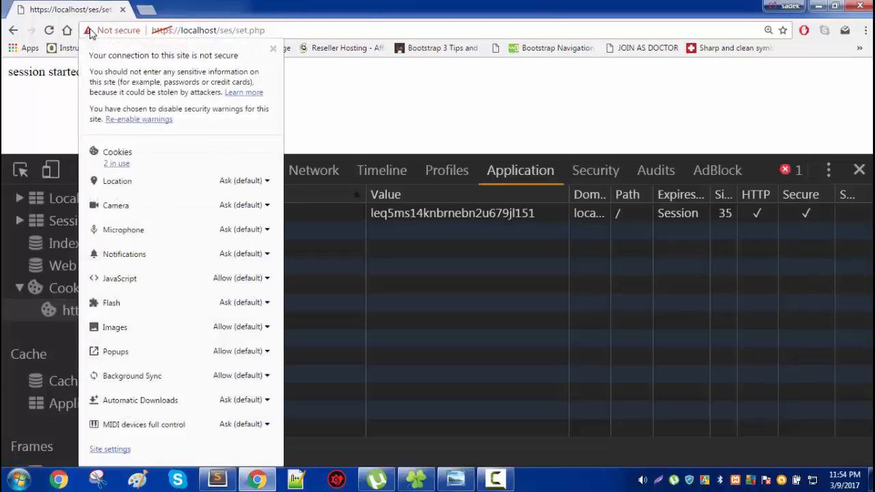
left_click(117, 163)
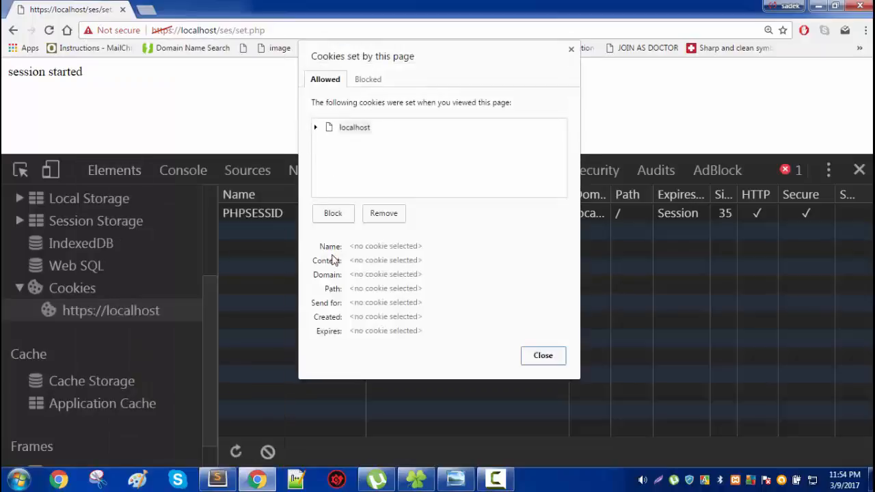
left_click(316, 127)
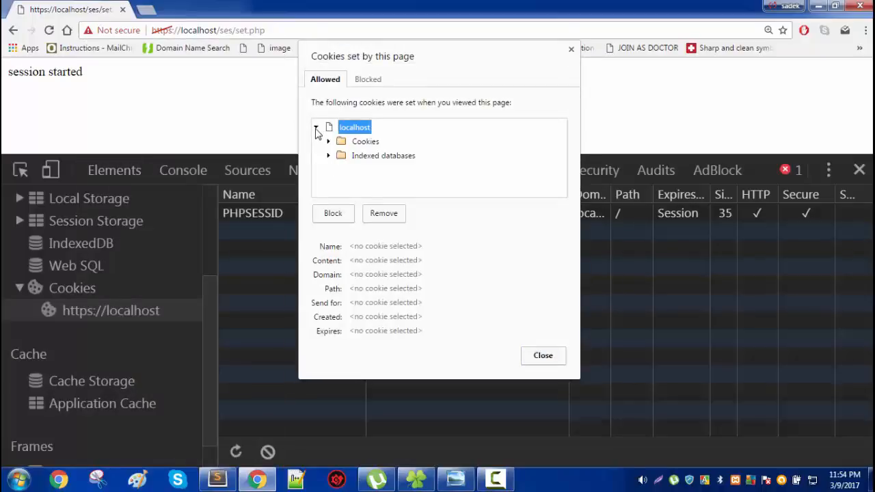
left_click(328, 142)
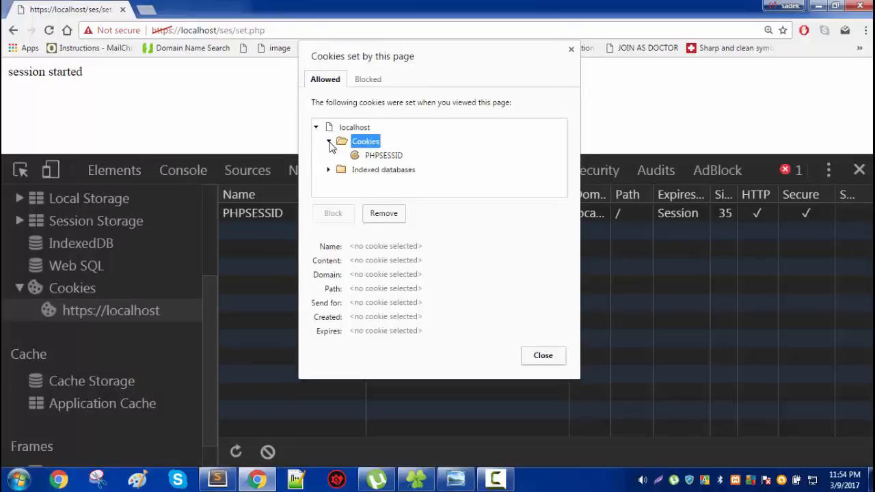
left_click(384, 155)
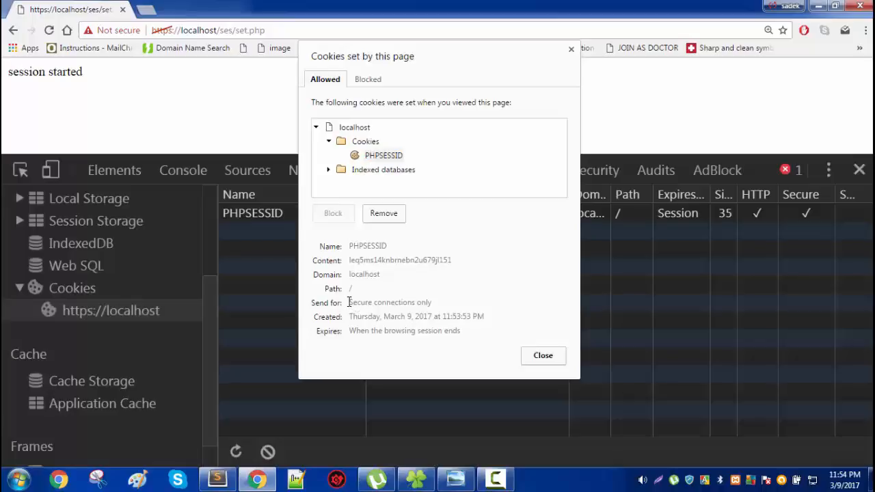
double_click(389, 303)
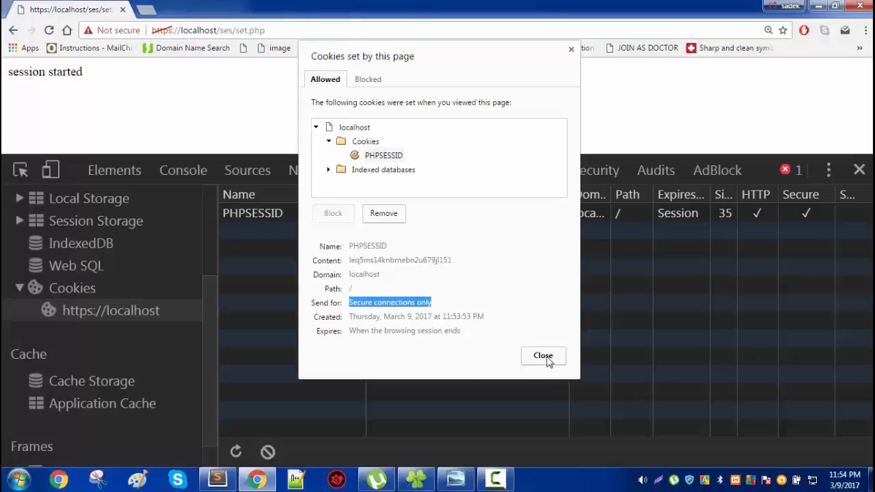
mouse_move(459, 259)
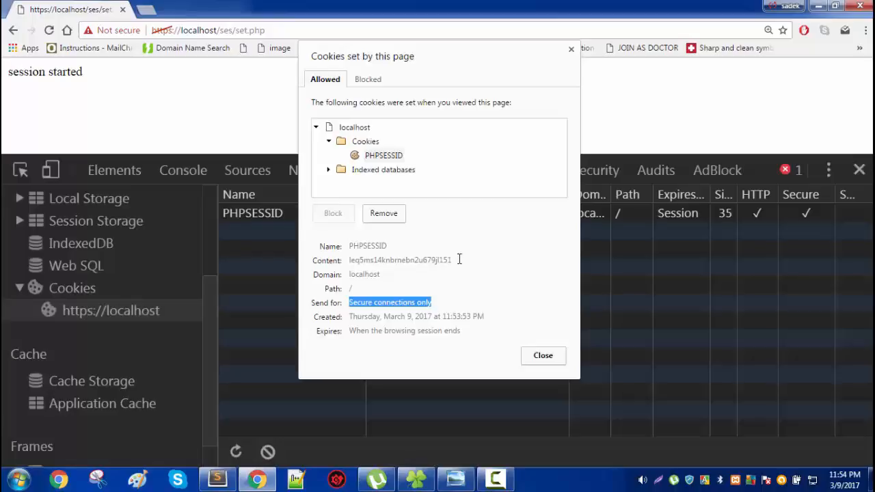
left_click(543, 355)
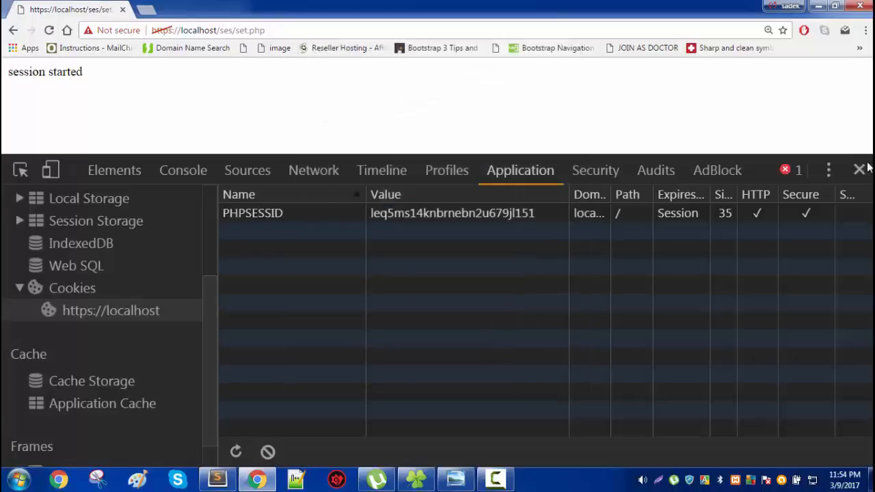
left_click(860, 170)
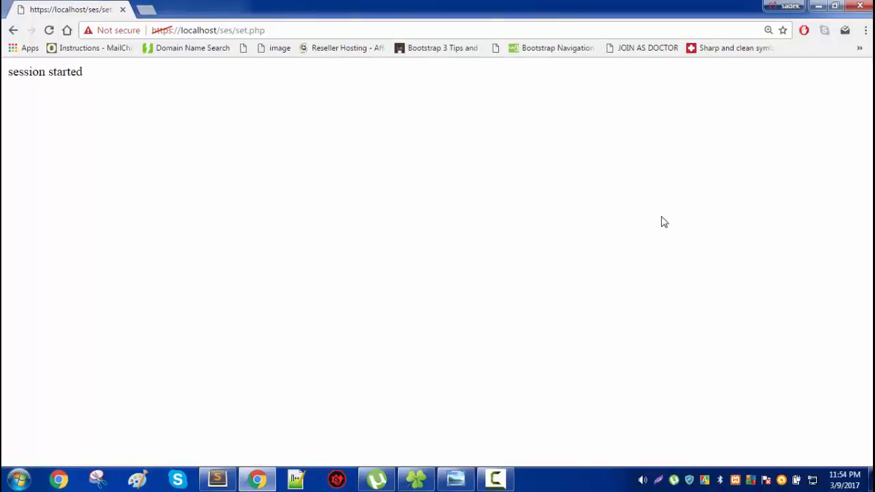
mouse_move(208, 427)
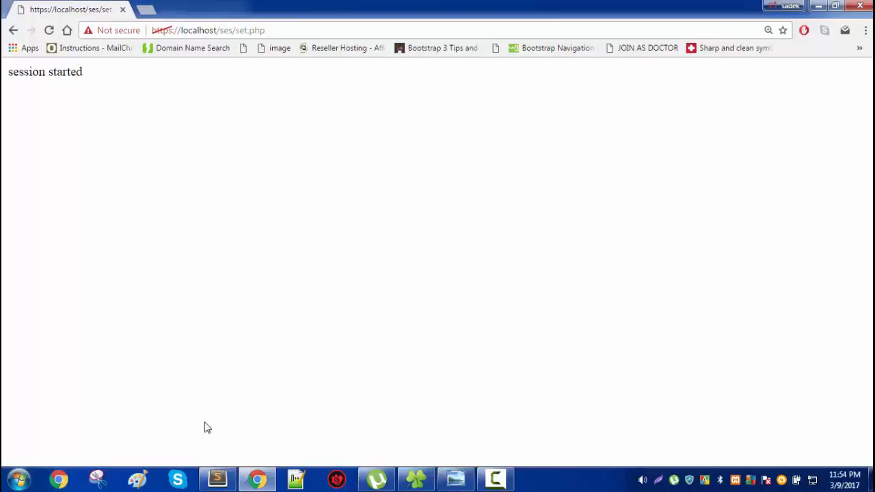
Switch back to Sublime Text to view sessionStart(0,'/','localhost',true,true) in set.php.
left_click(217, 478)
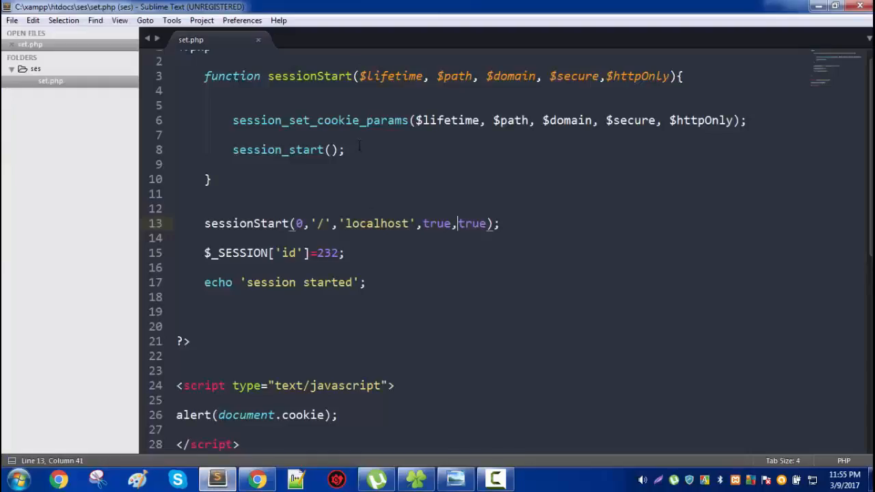
left_click(346, 150)
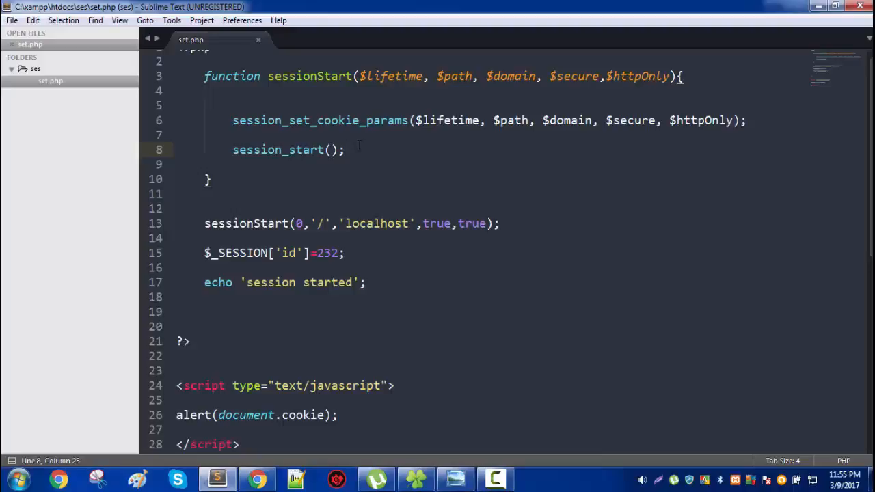
mouse_move(372, 171)
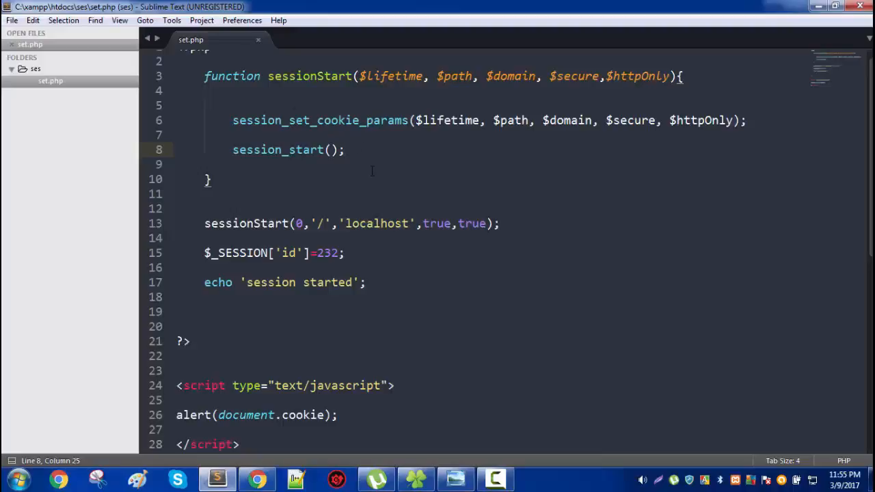